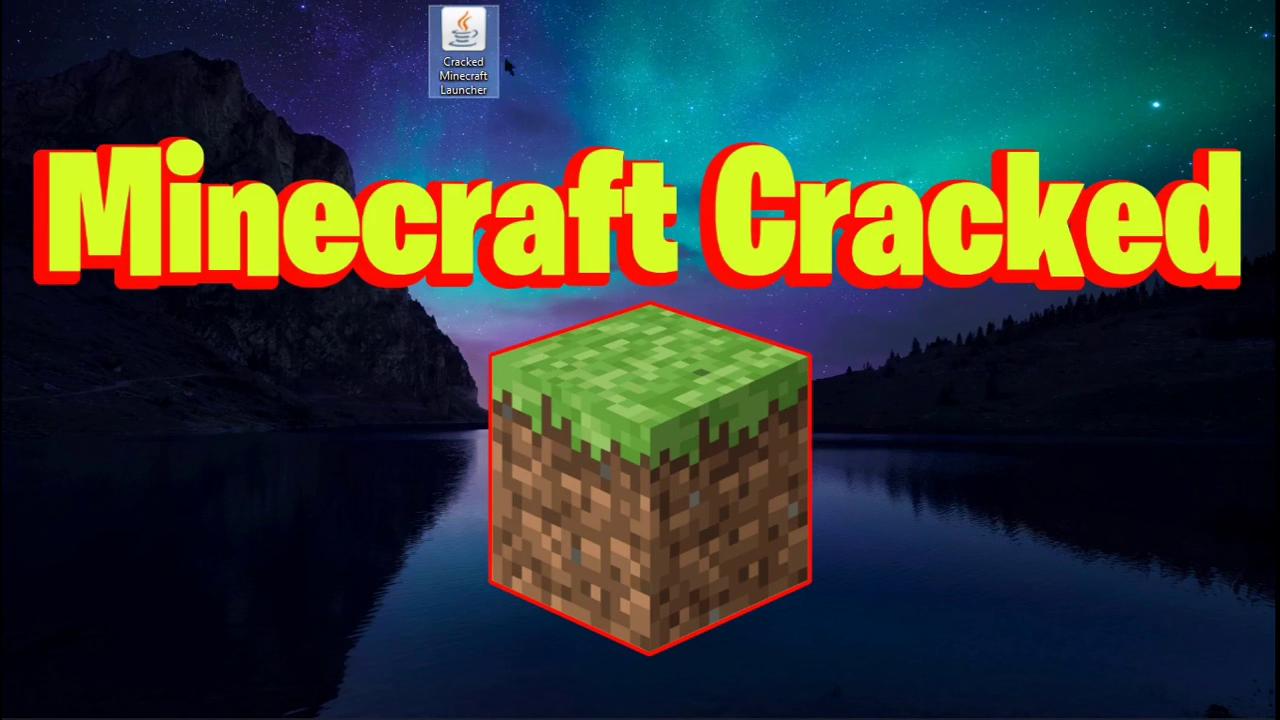
Drag the Cracked Minecraft Launcher shortcut from the top of the desktop to its centre
left_click_drag(463, 55, 392, 345)
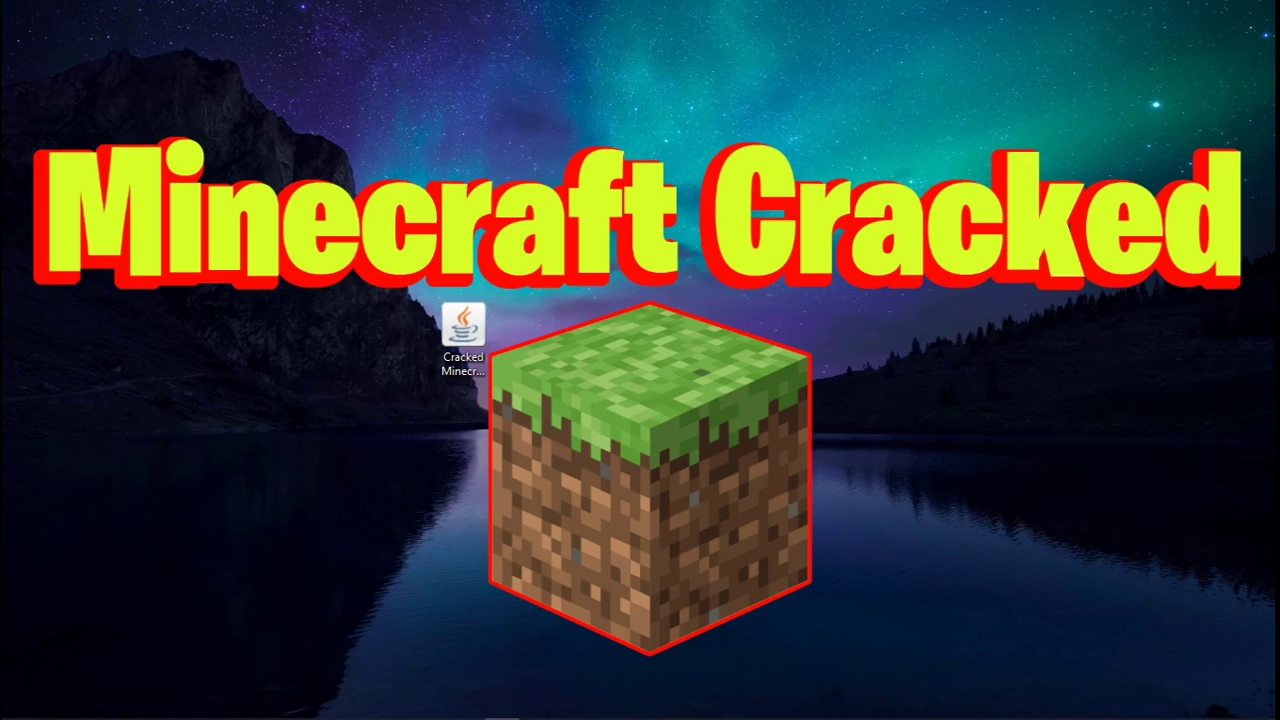
Launch the cracked launcher, reposition its window, and accept 'I'm sure. Reset my settings.'
double_click(463, 328)
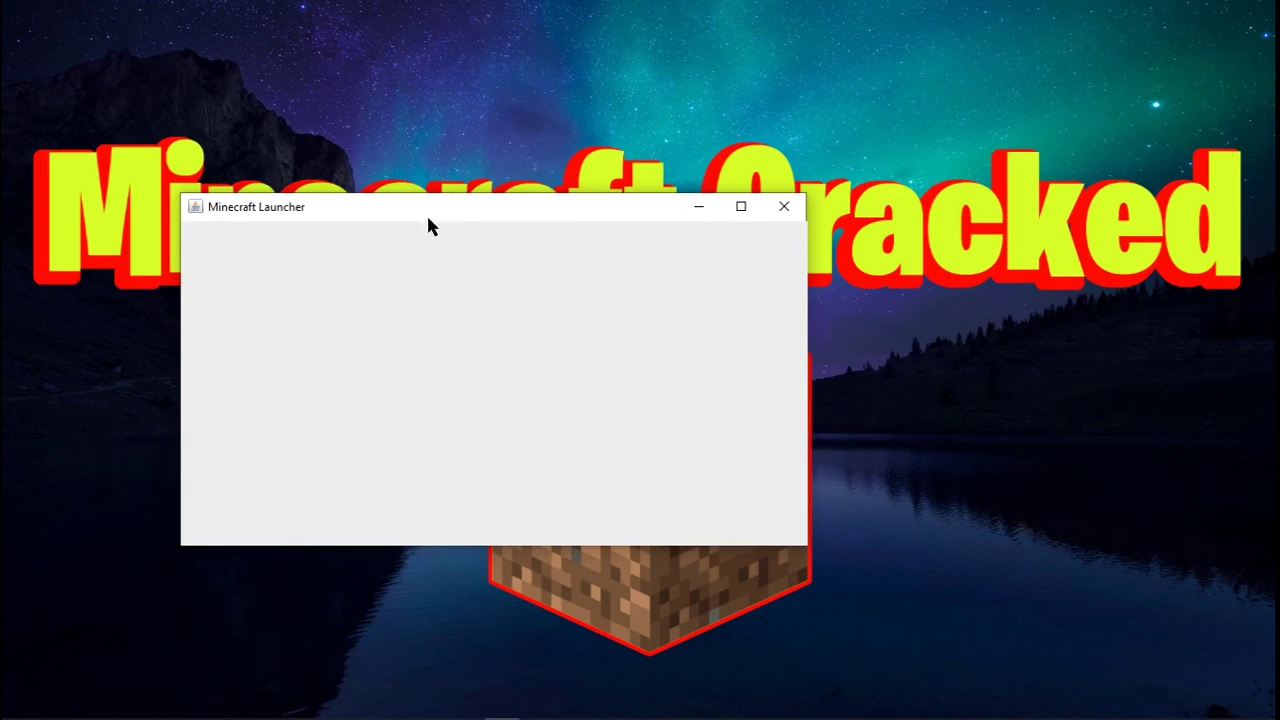
left_click_drag(430, 206, 388, 203)
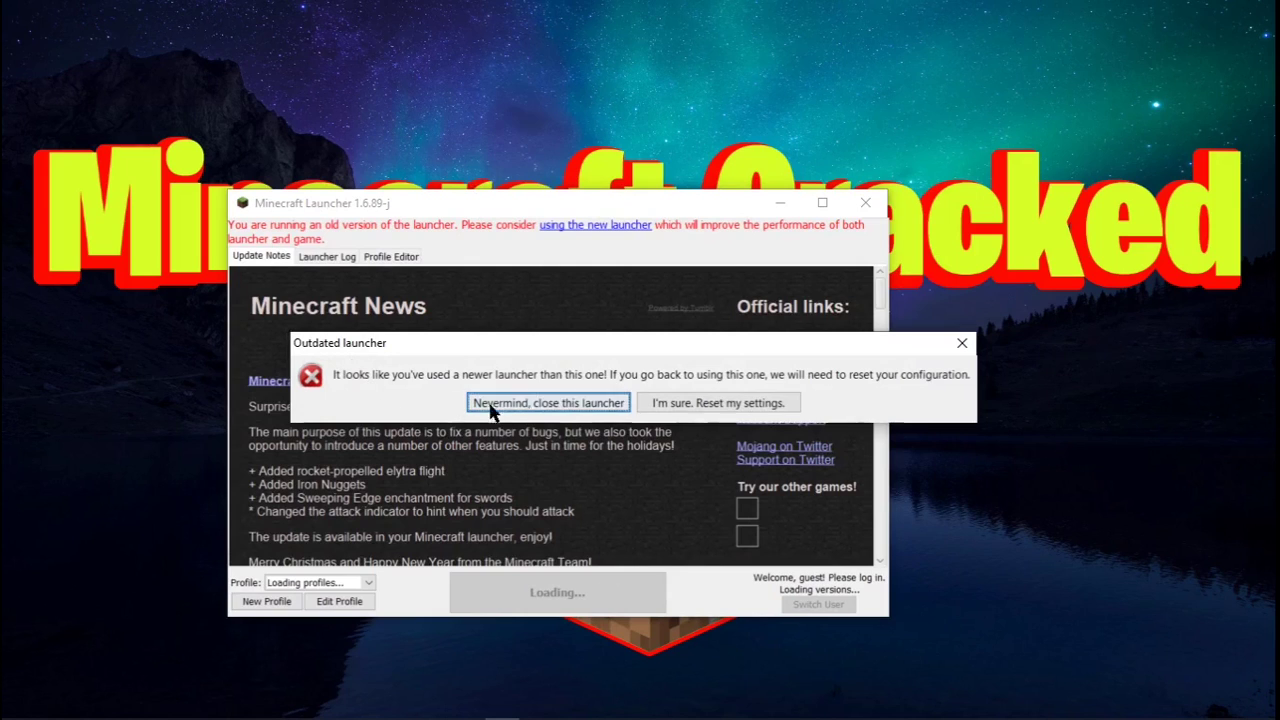
mouse_move(558, 390)
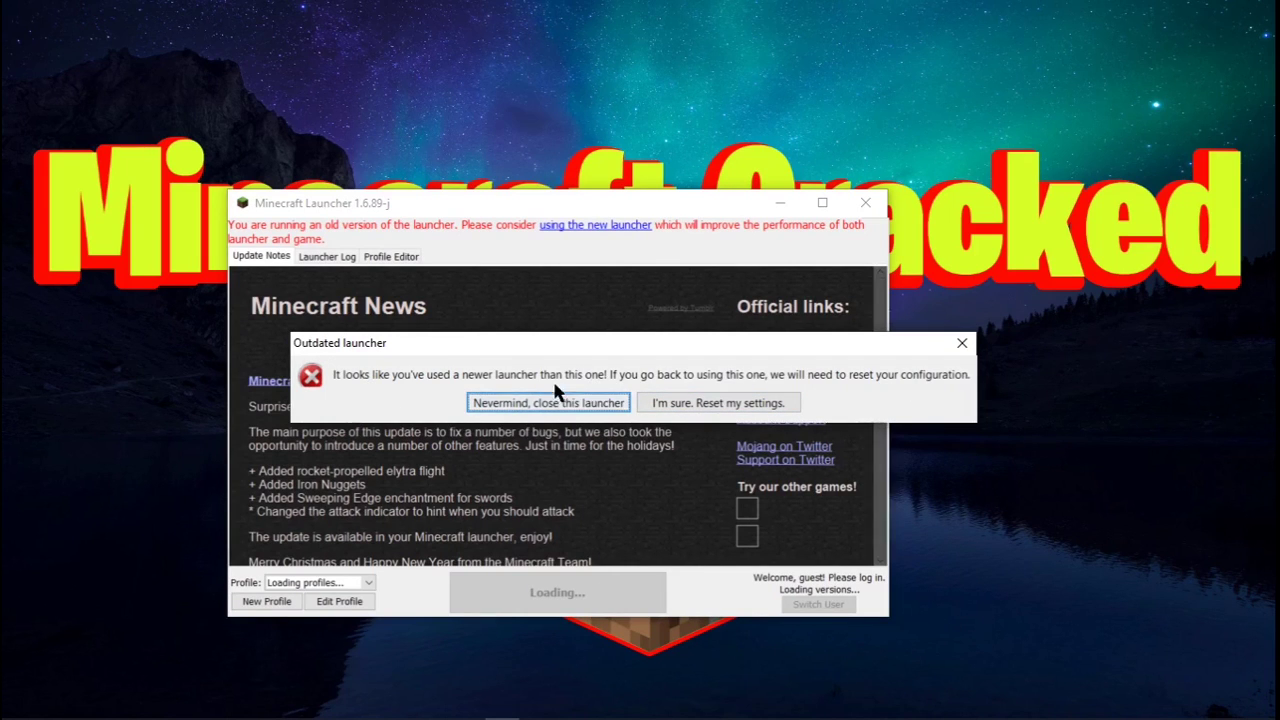
left_click(548, 402)
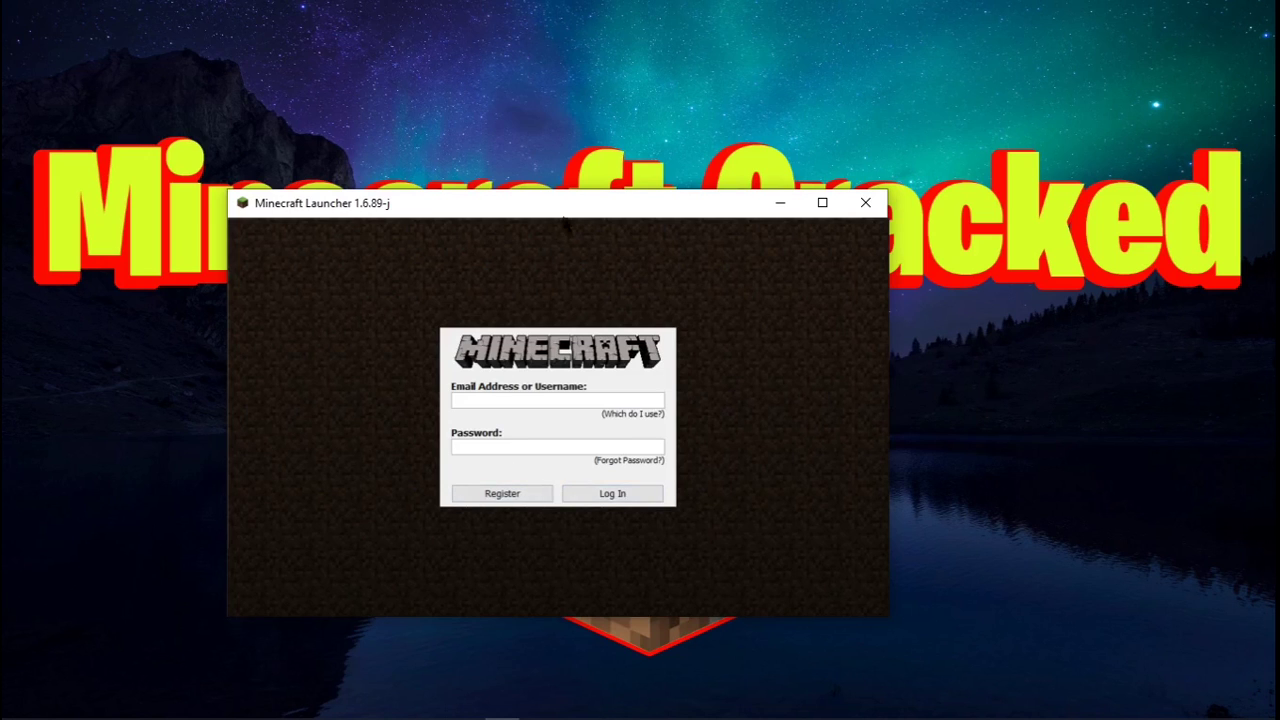
Log in as 'nyname' with any password and continue with that account
left_click_drag(560, 203, 650, 135)
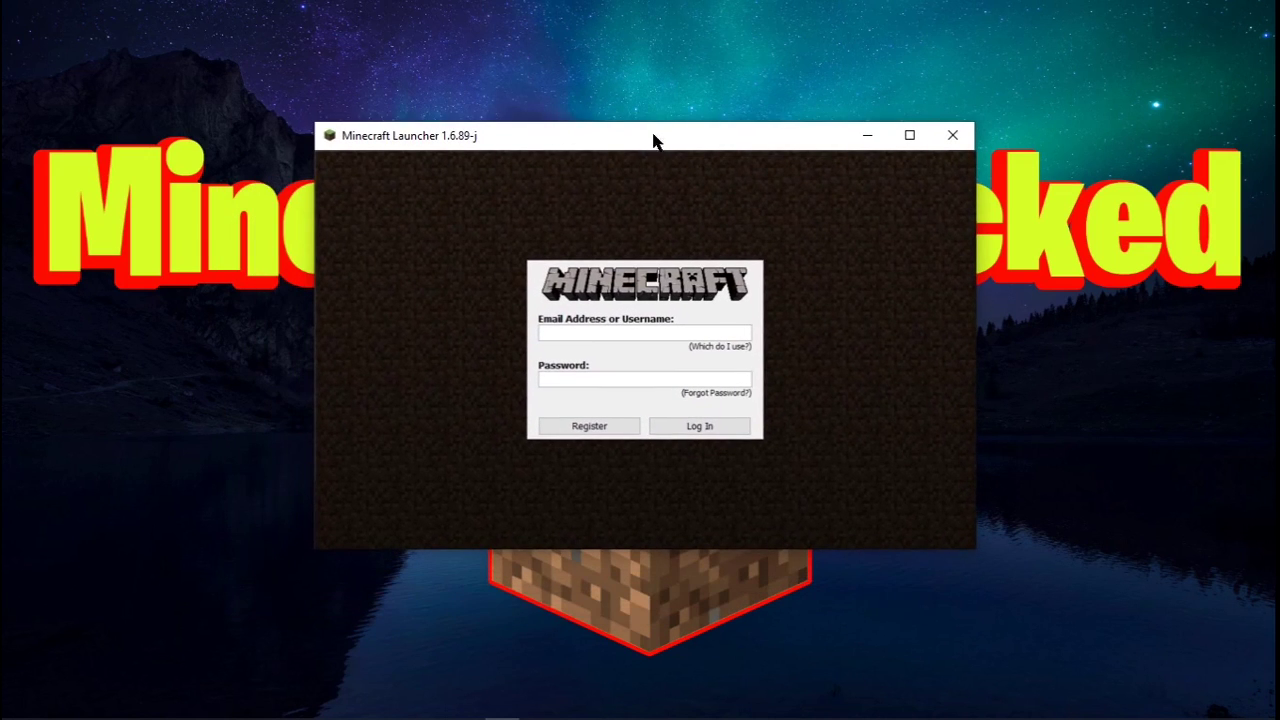
mouse_move(750, 297)
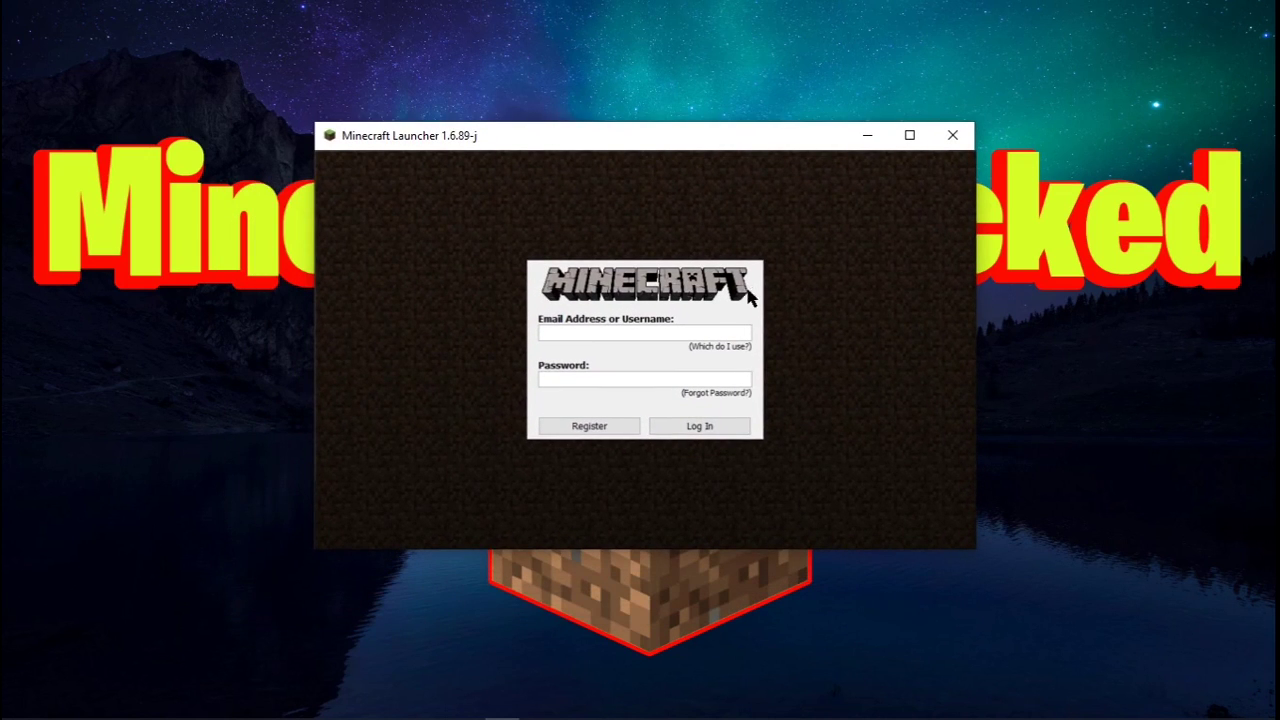
mouse_move(743, 350)
type("Literallya")
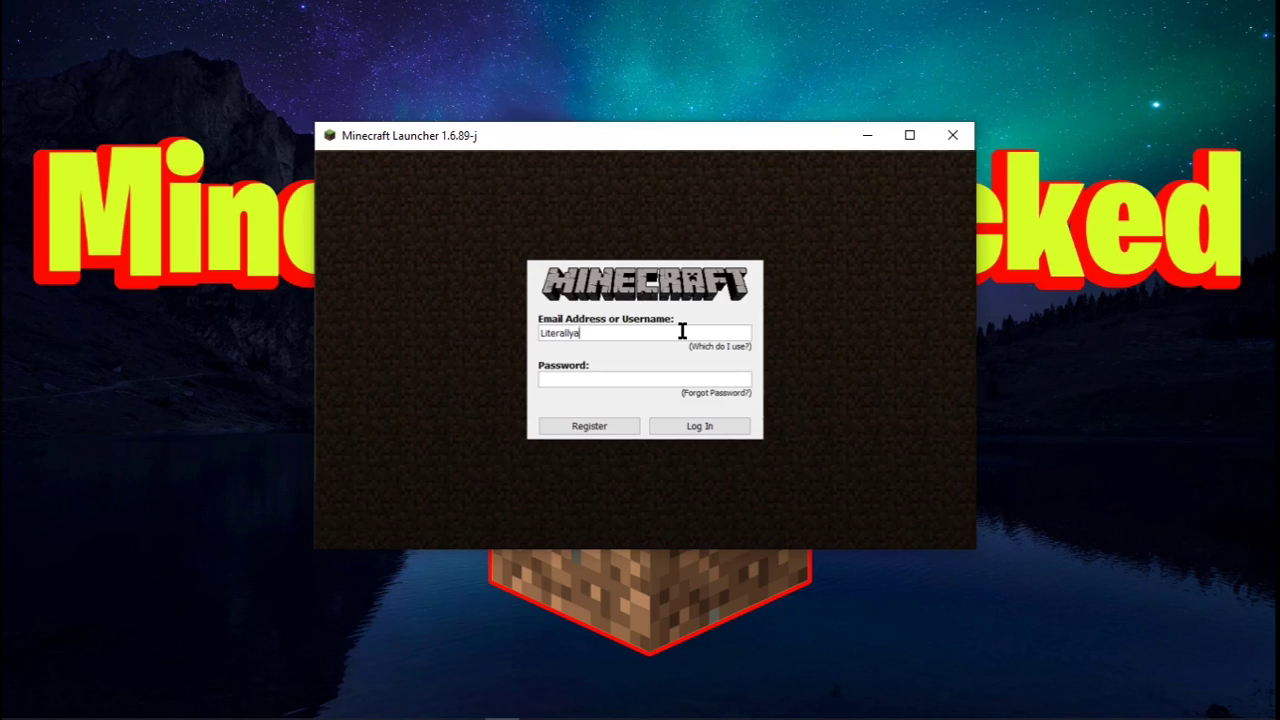
type("nyname")
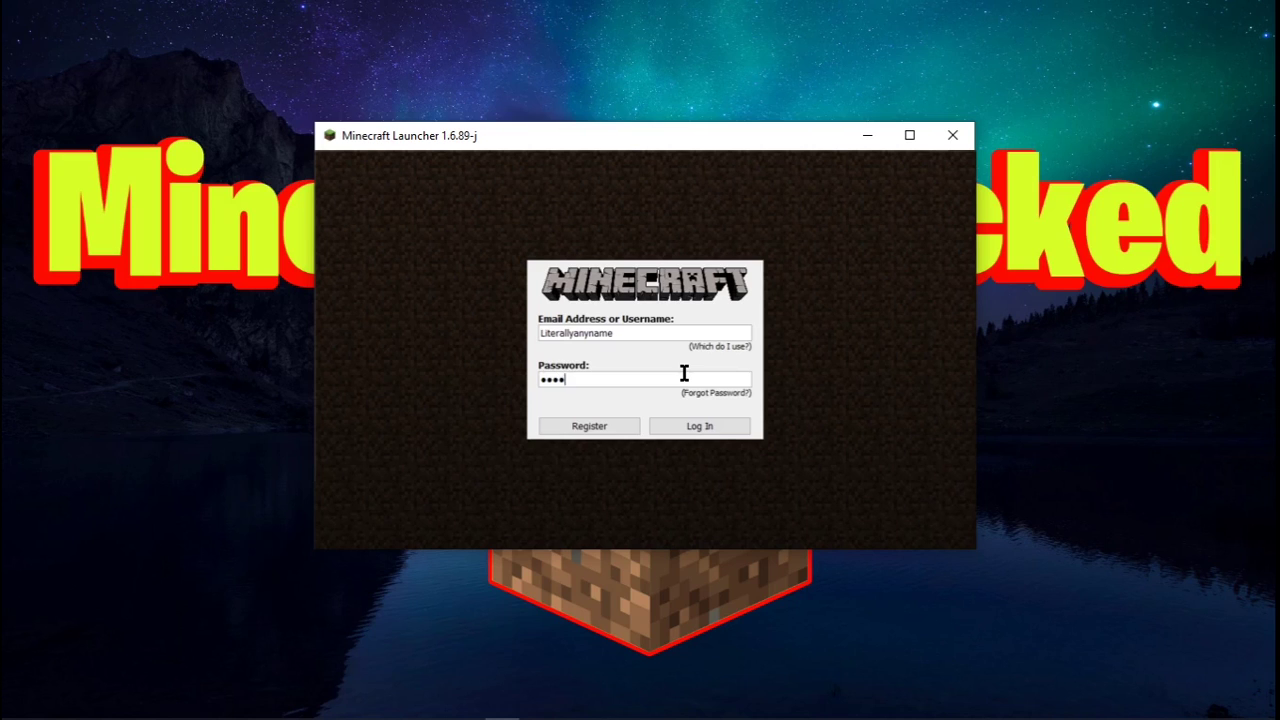
left_click(699, 425)
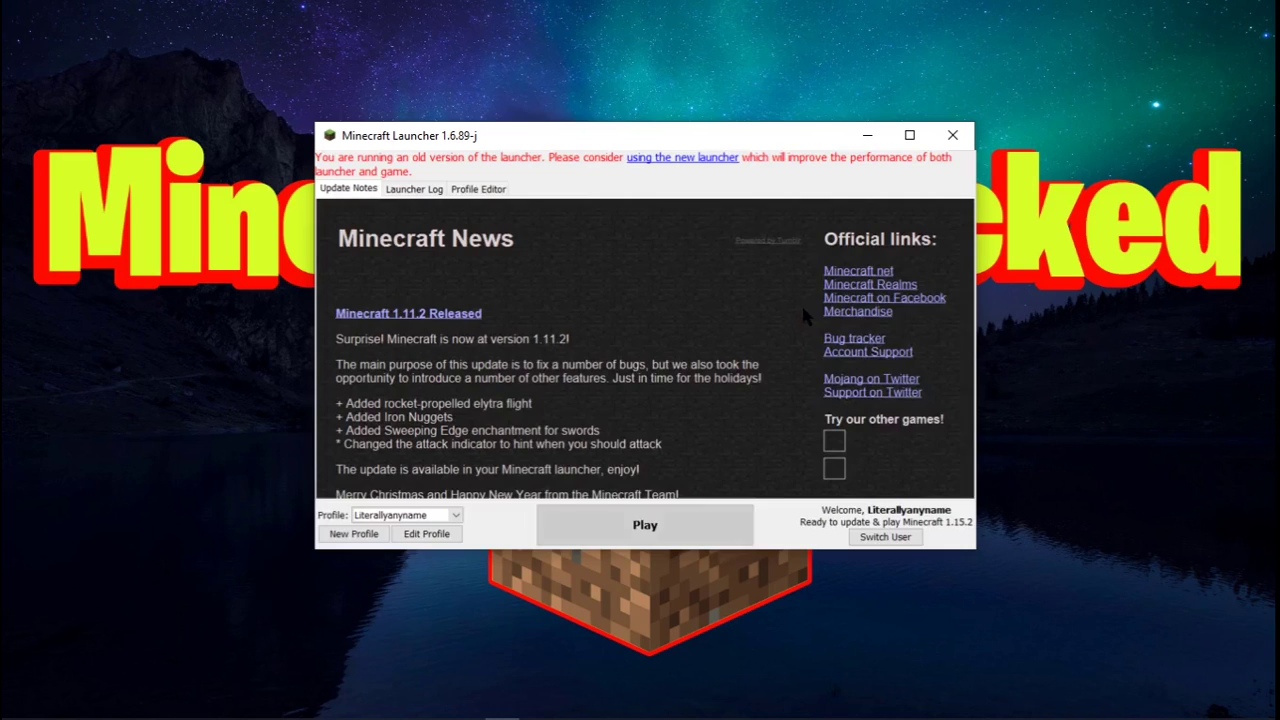
mouse_move(868, 515)
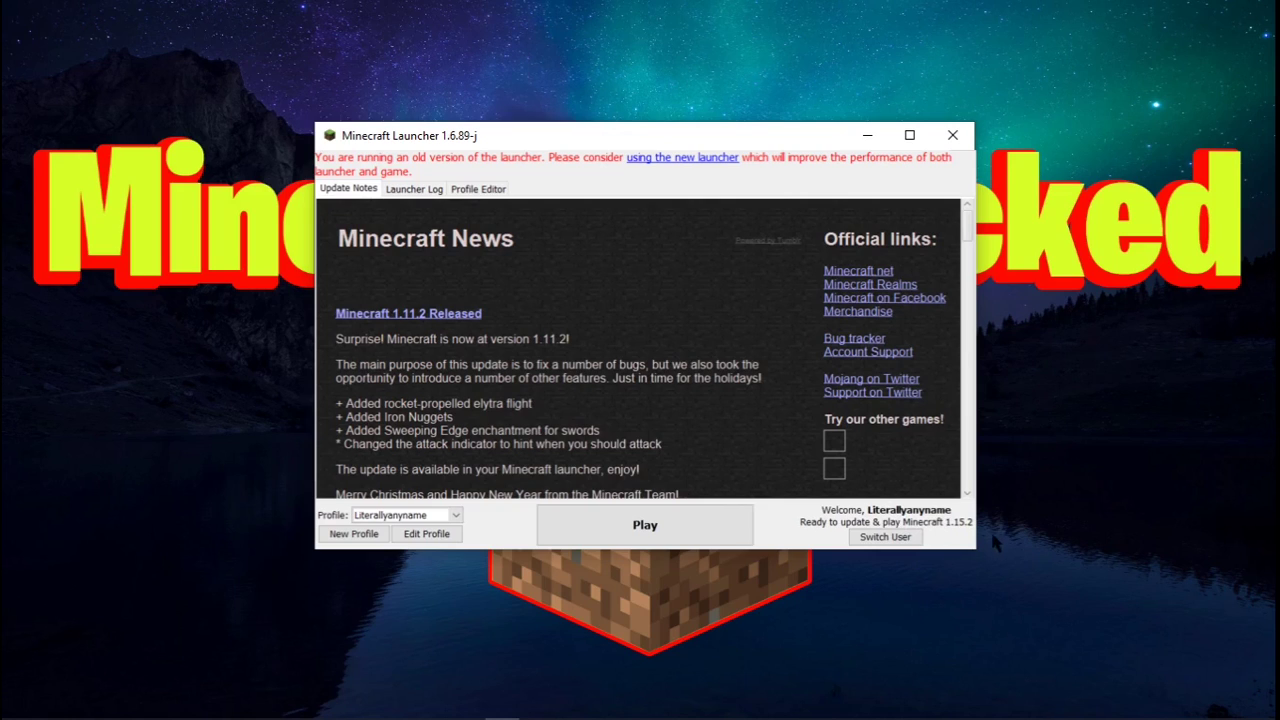
mouse_move(644, 525)
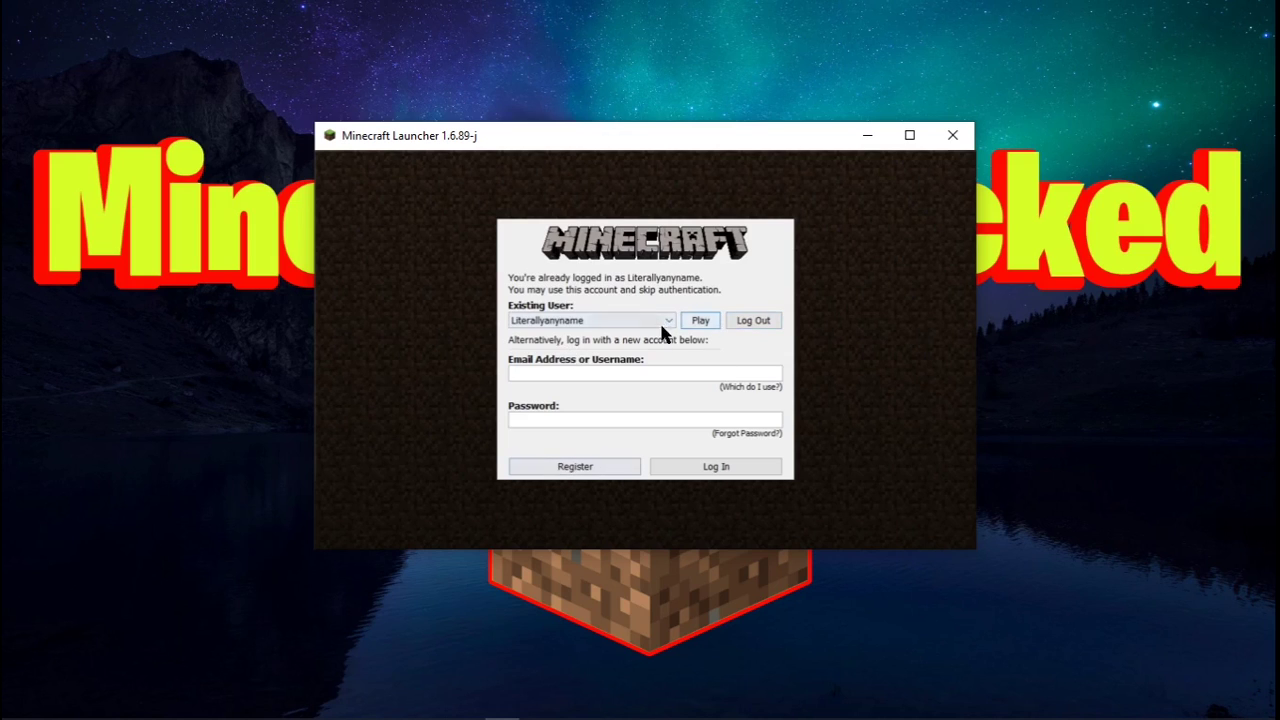
left_click(700, 320)
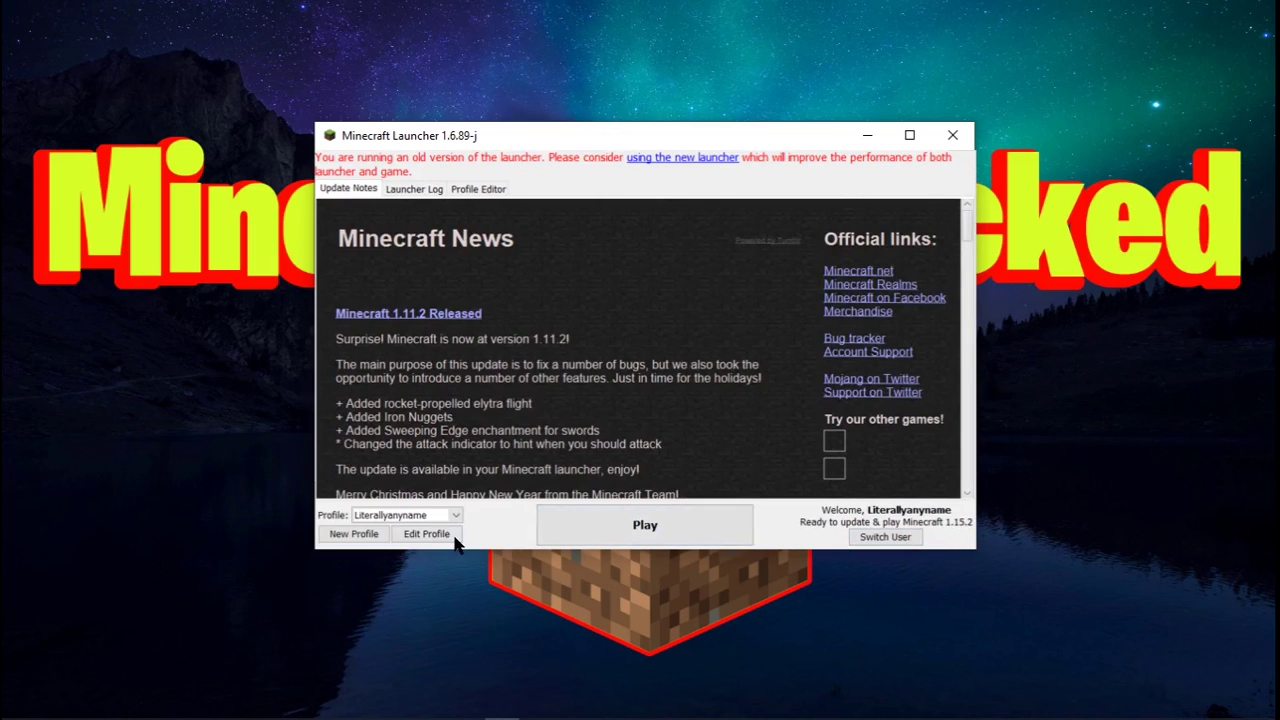
In Edit Profile, tick Allow old Beta/Alpha versions and confirm the warning
left_click(426, 533)
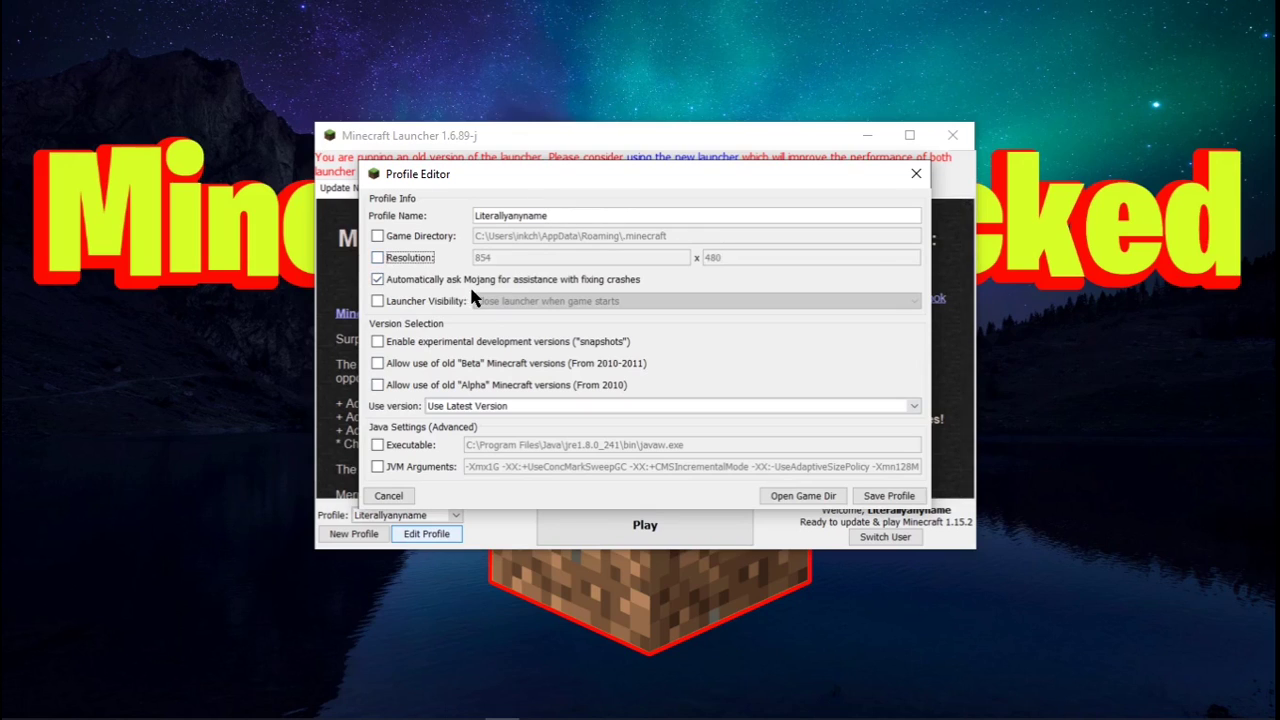
left_click(910, 405)
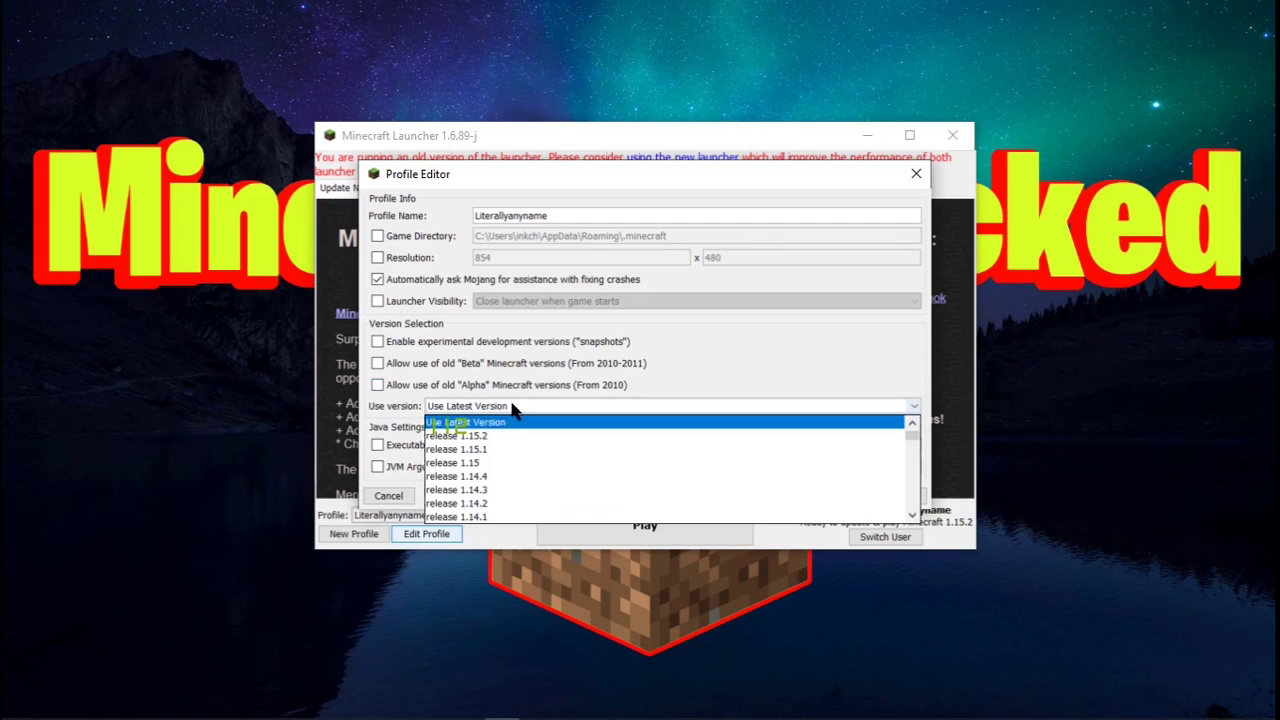
scroll("down", 3)
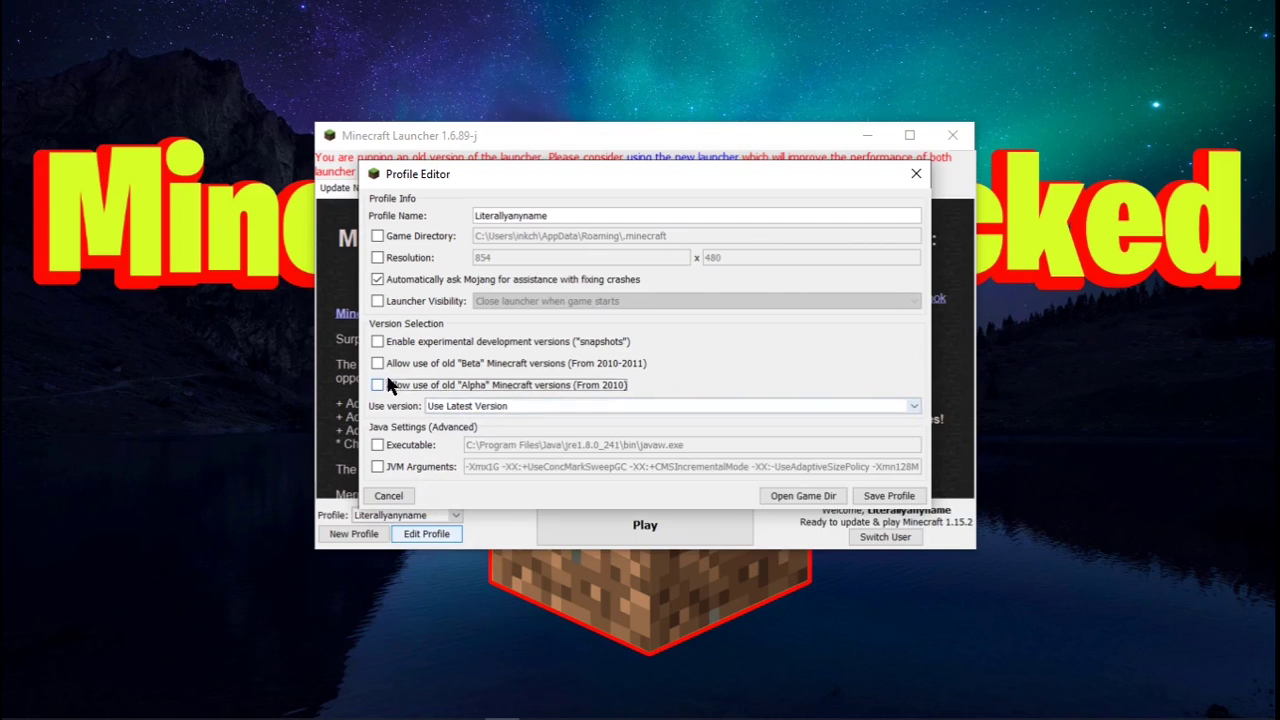
left_click(378, 385)
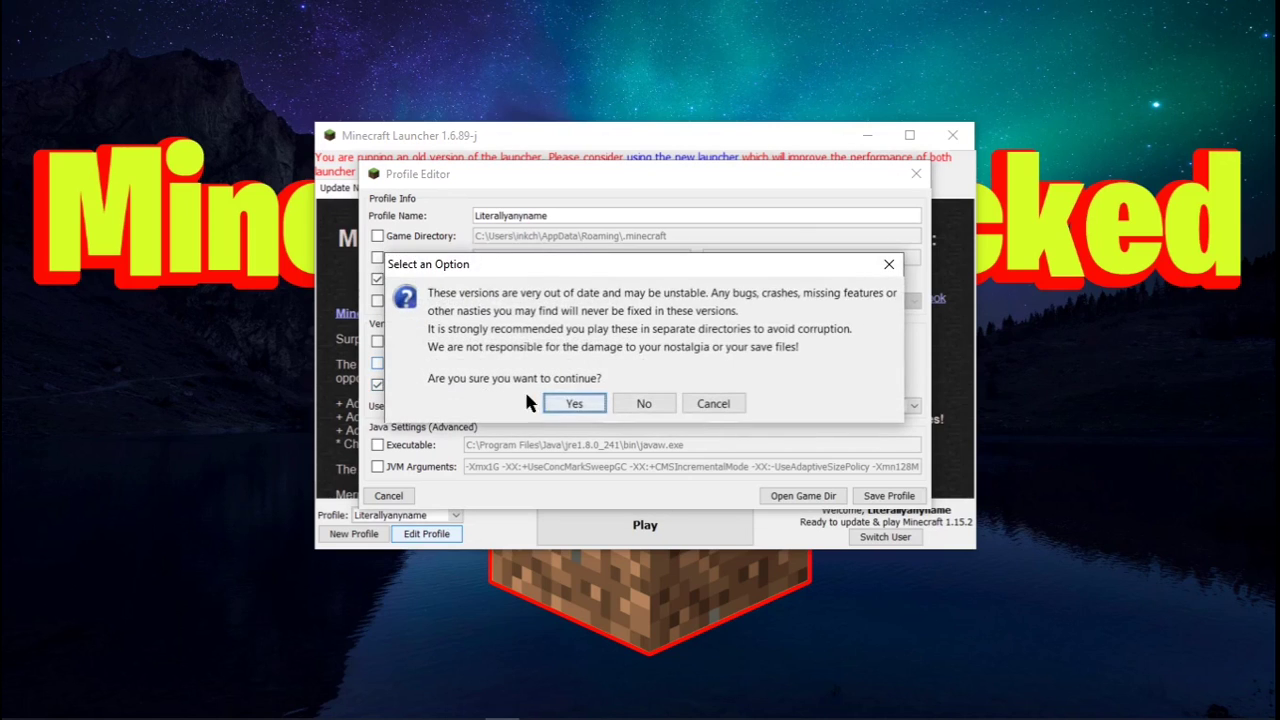
left_click(573, 403)
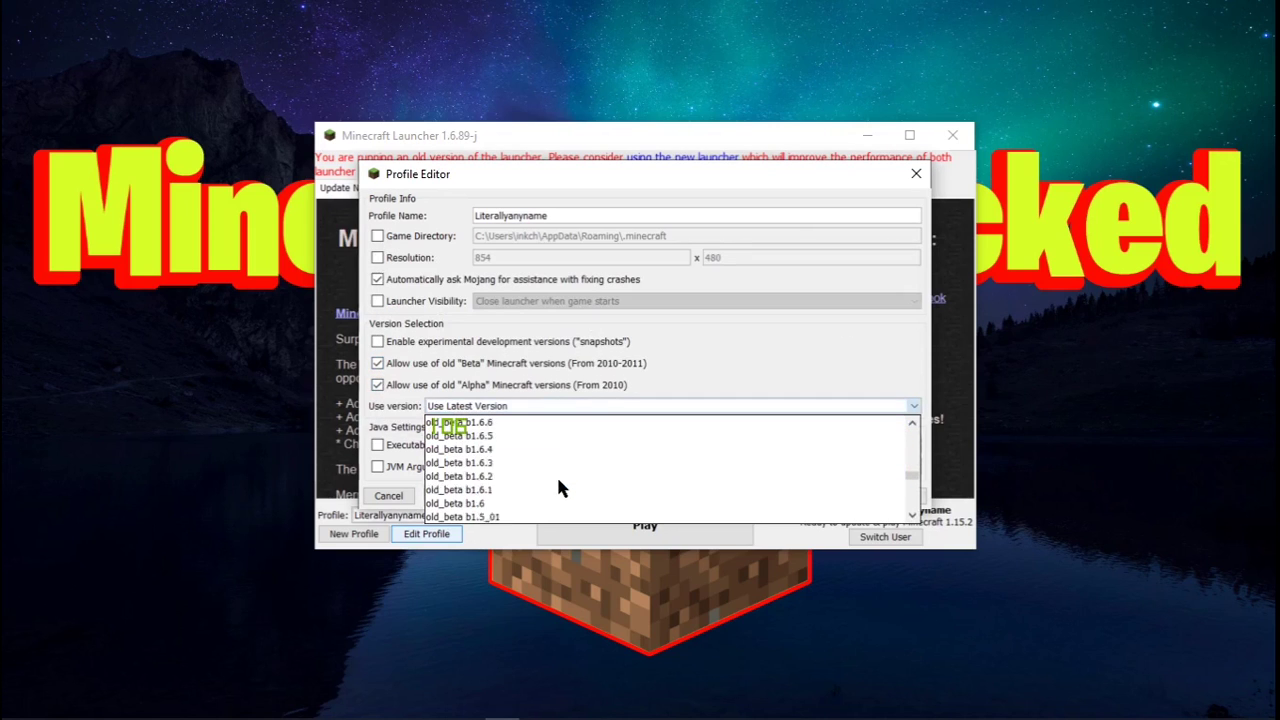
scroll("down", 3)
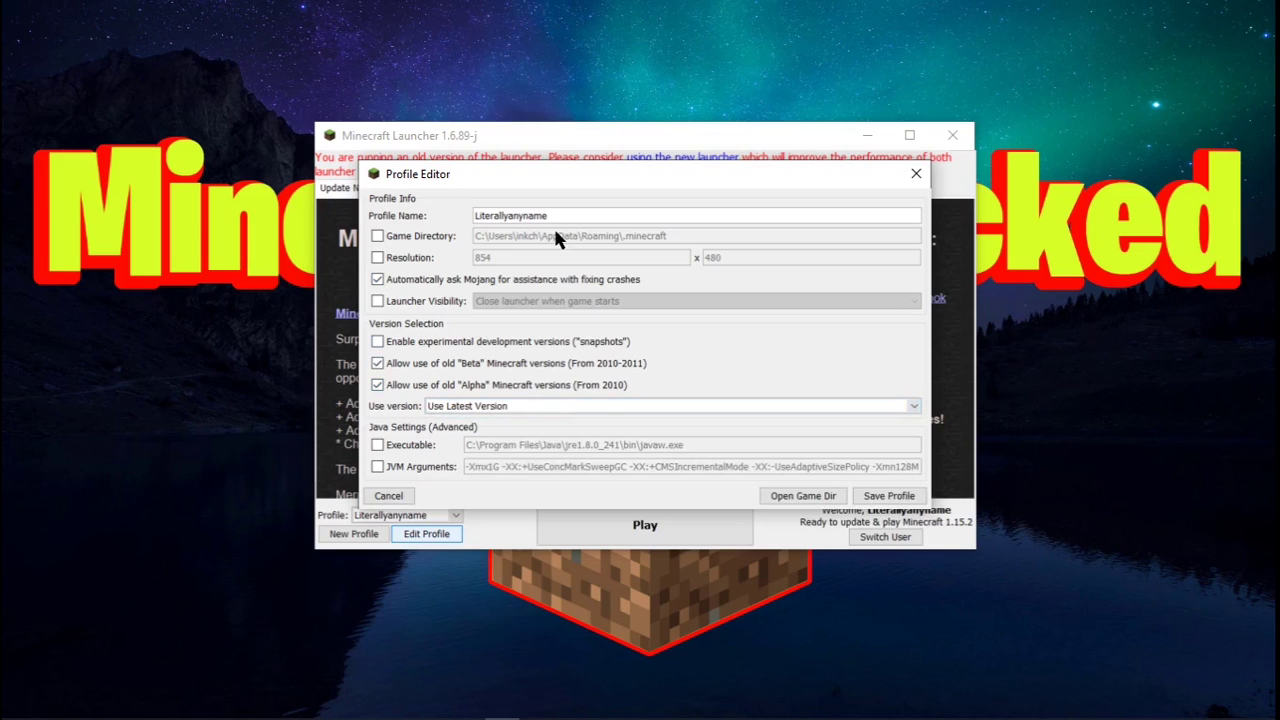
mouse_move(715, 460)
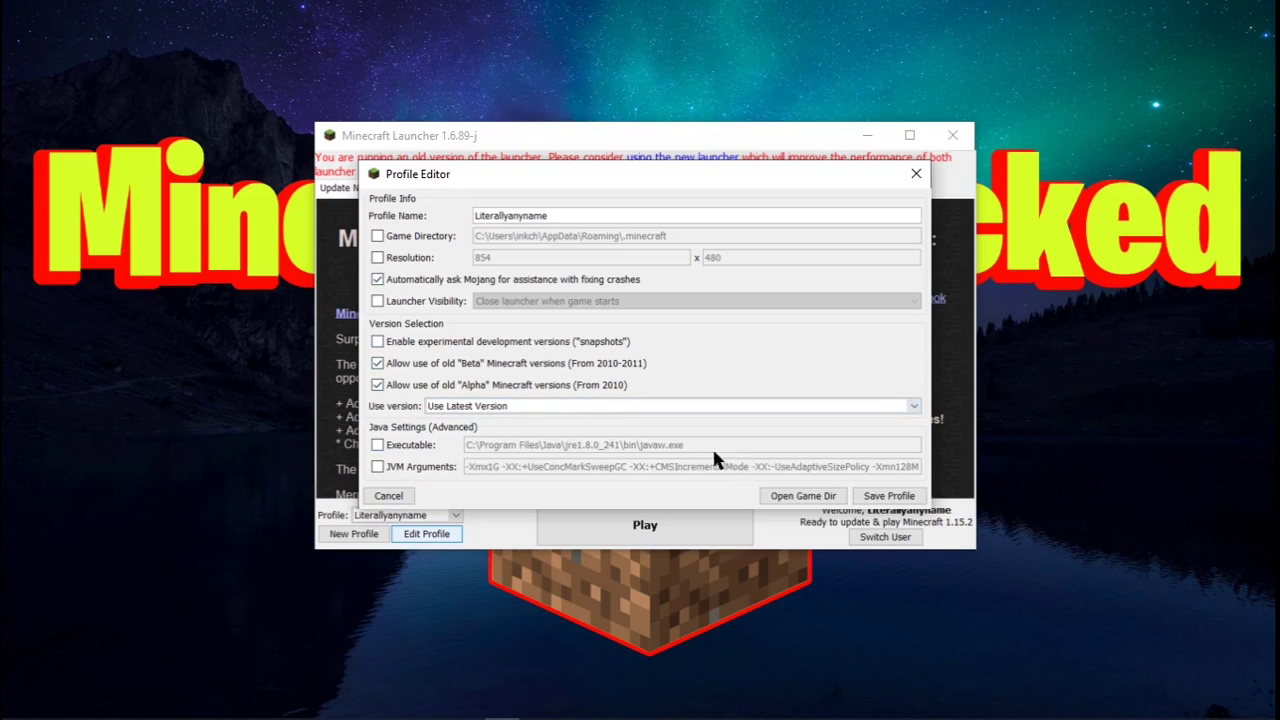
mouse_move(455, 455)
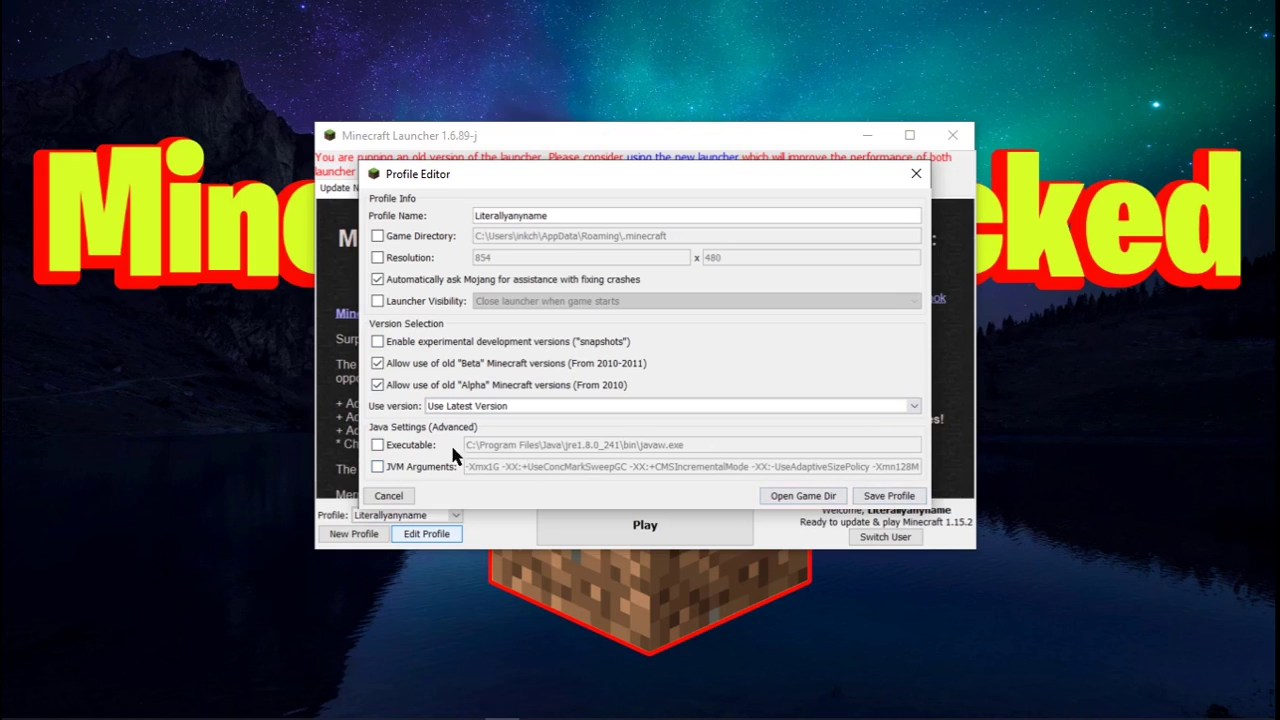
mouse_move(800, 496)
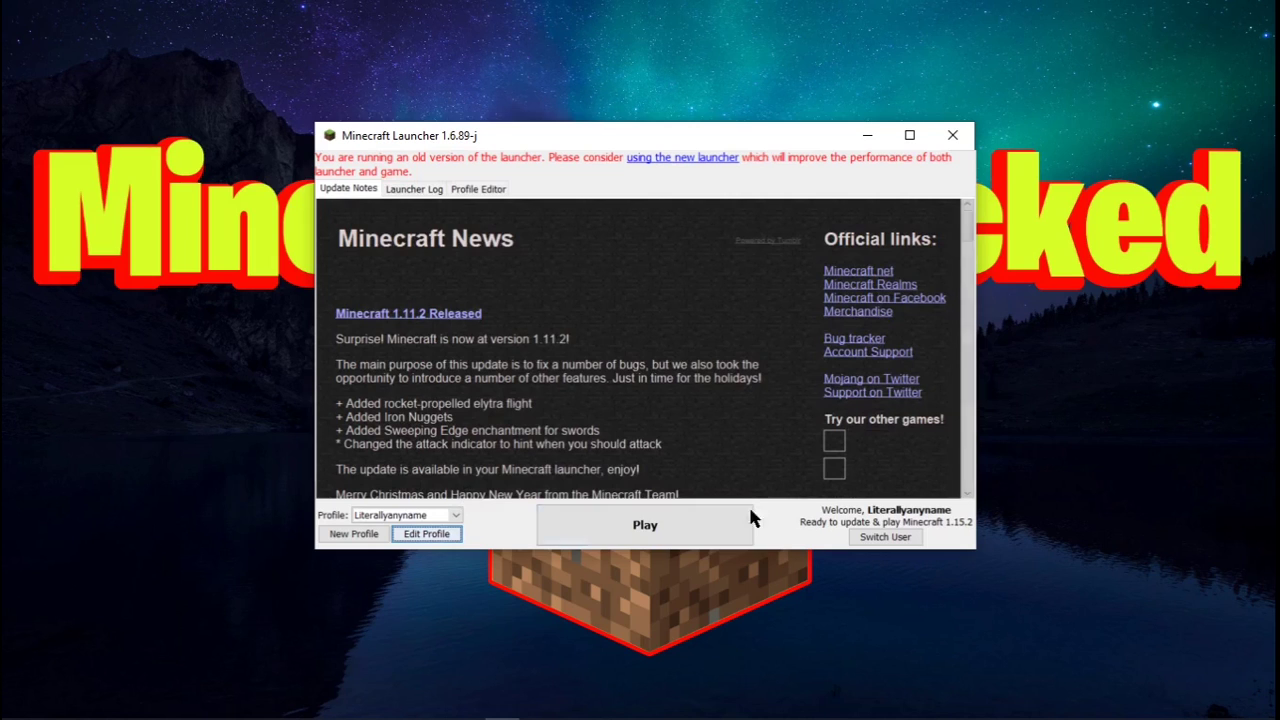
Press Play with the current profile, then run the cracked Minecraft jar from the desktop
left_click(644, 525)
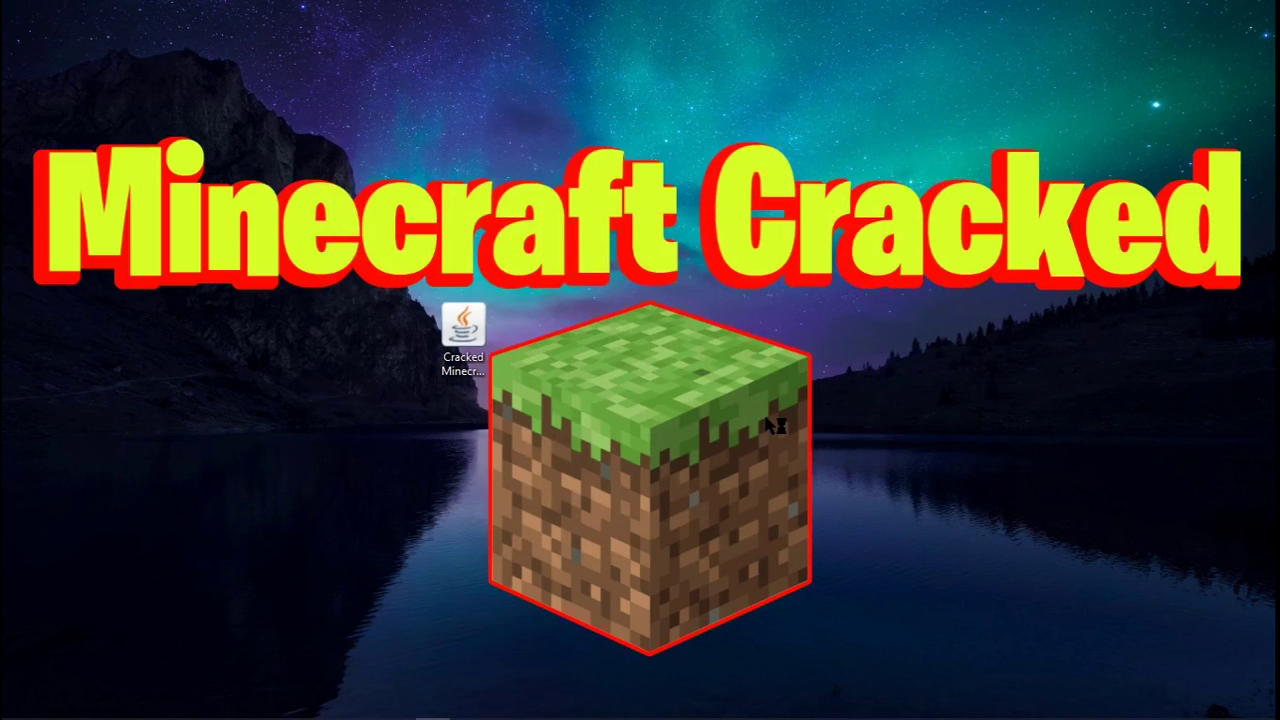
mouse_move(590, 318)
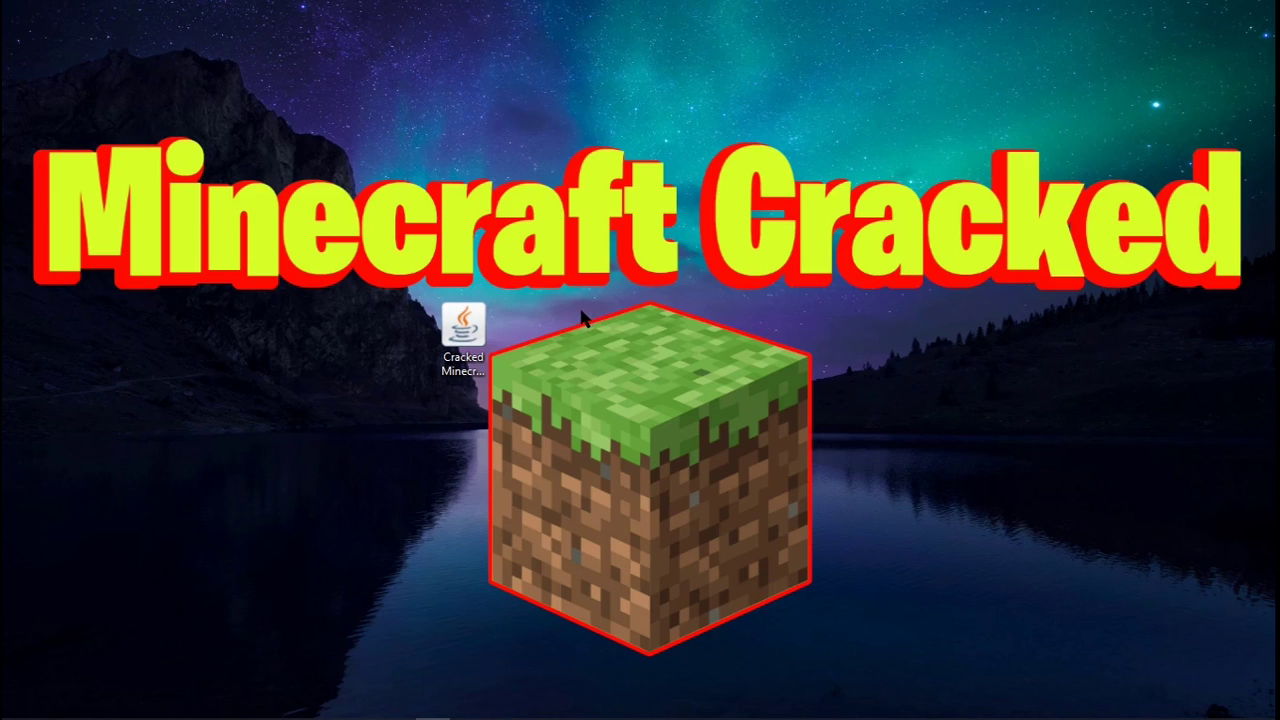
mouse_move(560, 322)
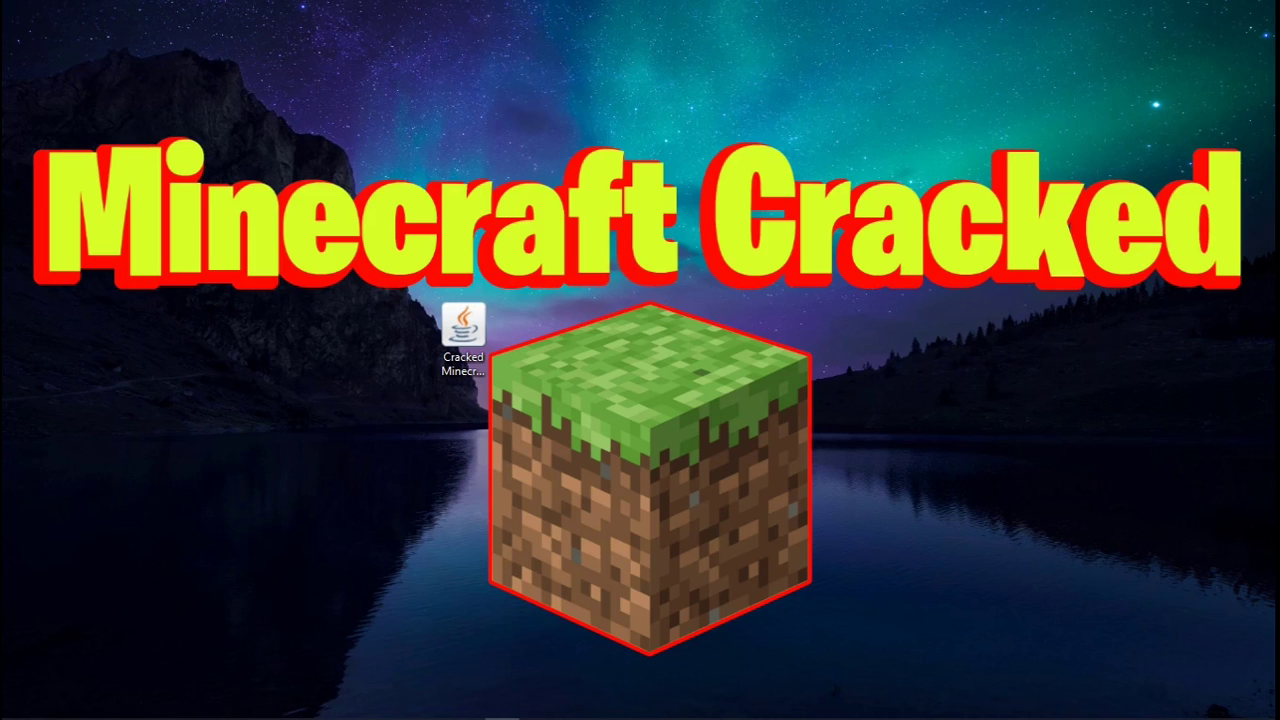
double_click(463, 330)
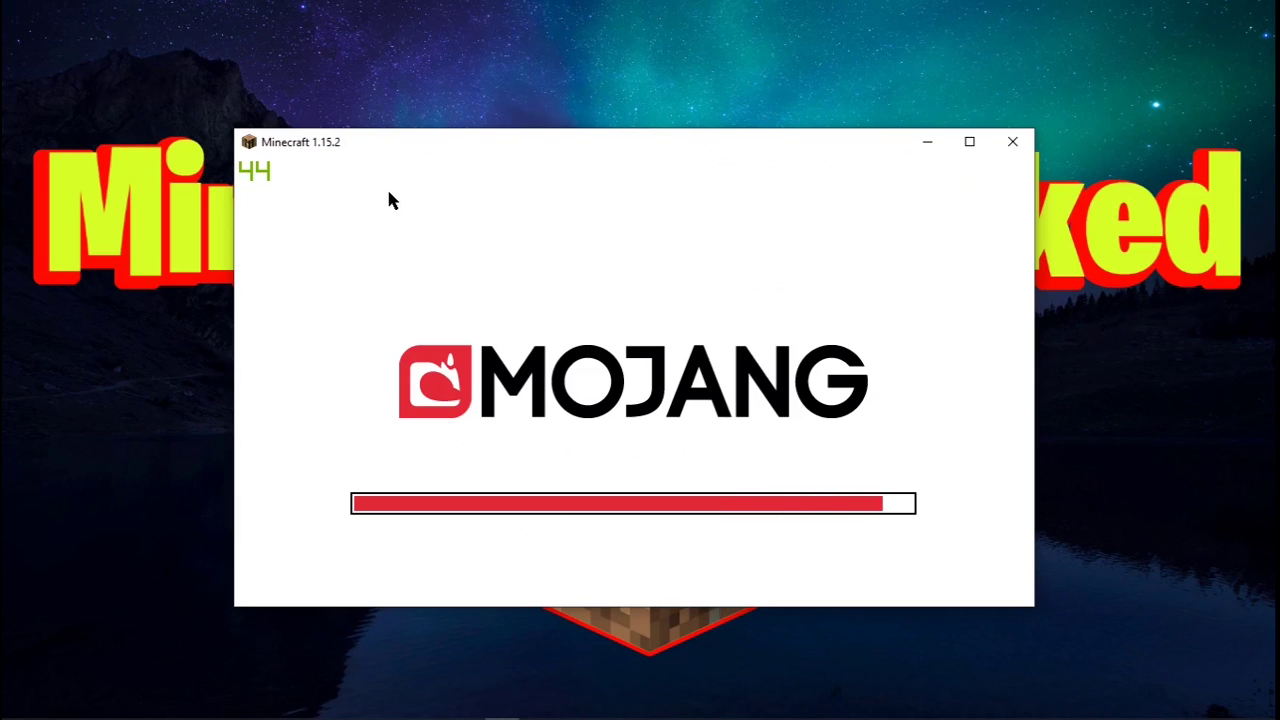
mouse_move(490, 151)
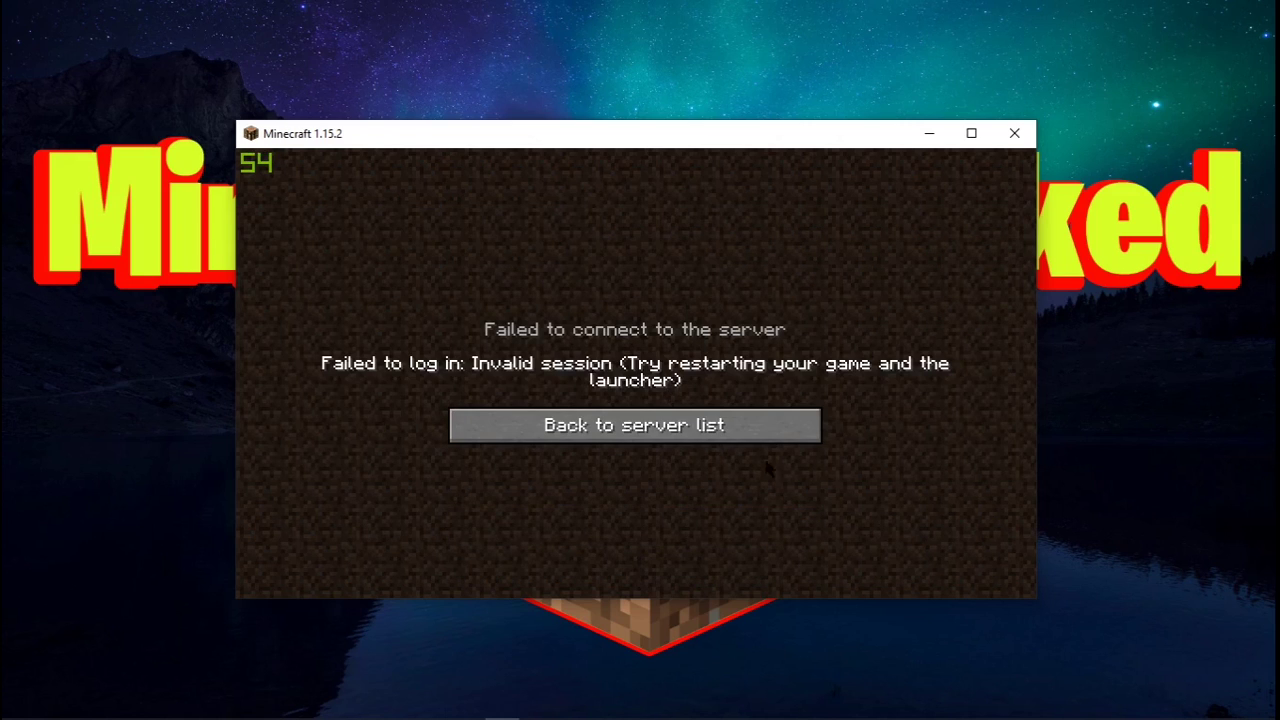
Dismiss the failed-connection message, view Music & Sounds, and return to the title menu
left_click(634, 424)
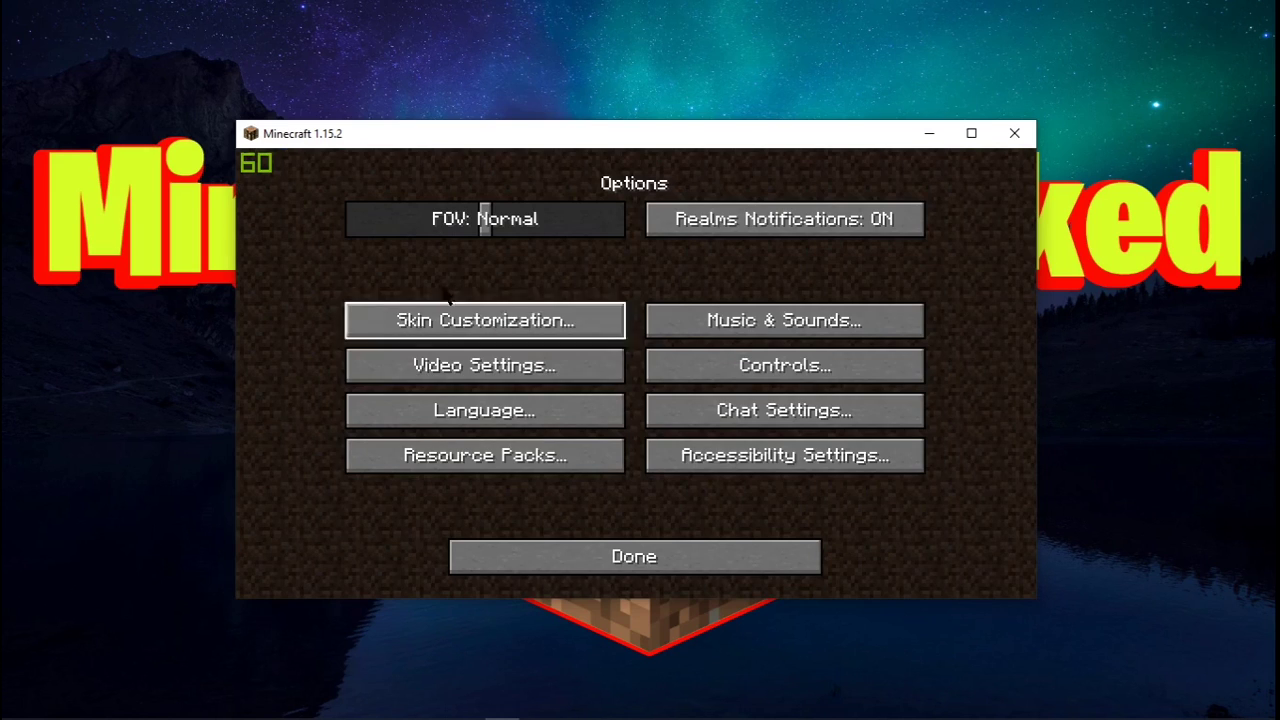
left_click(783, 319)
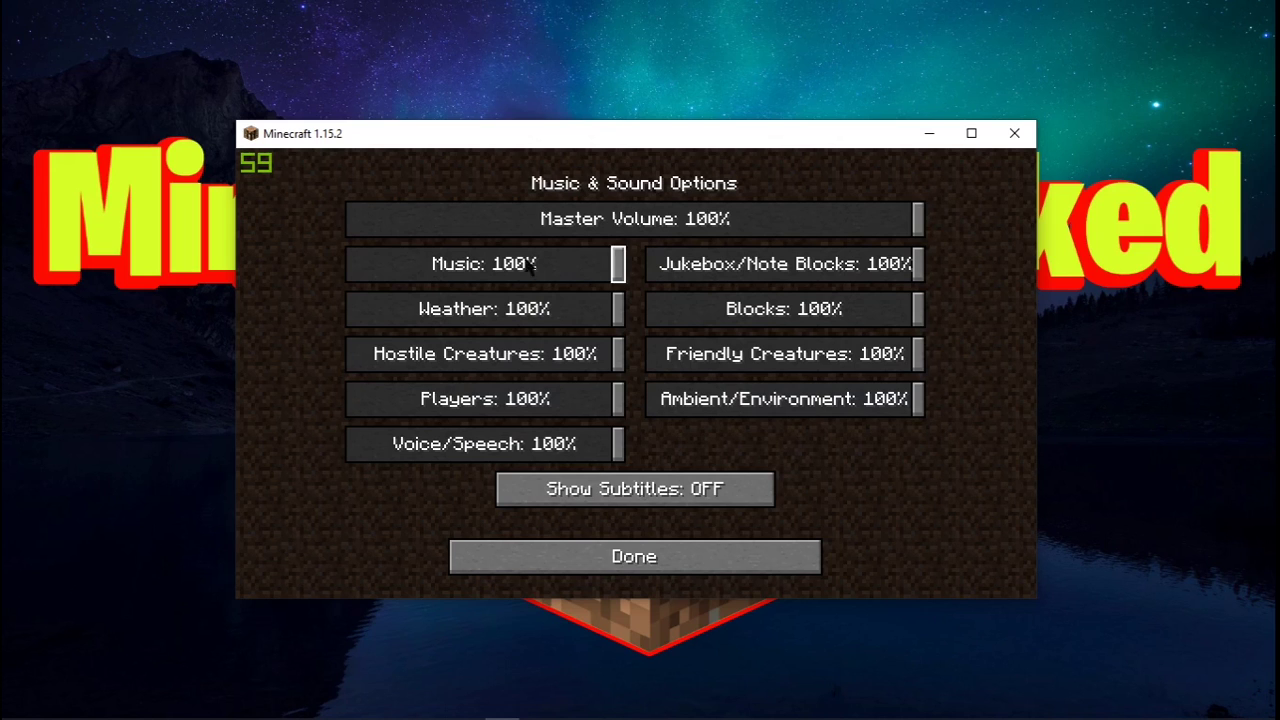
left_click(634, 556)
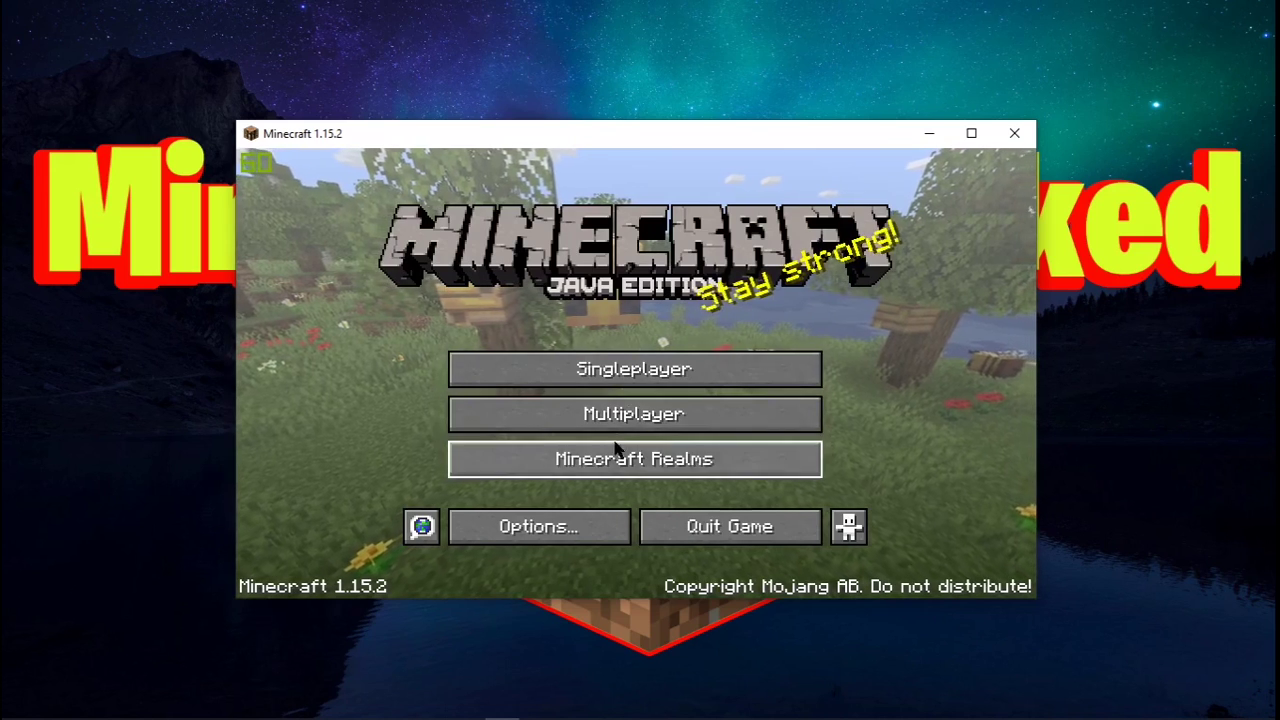
left_click(633, 414)
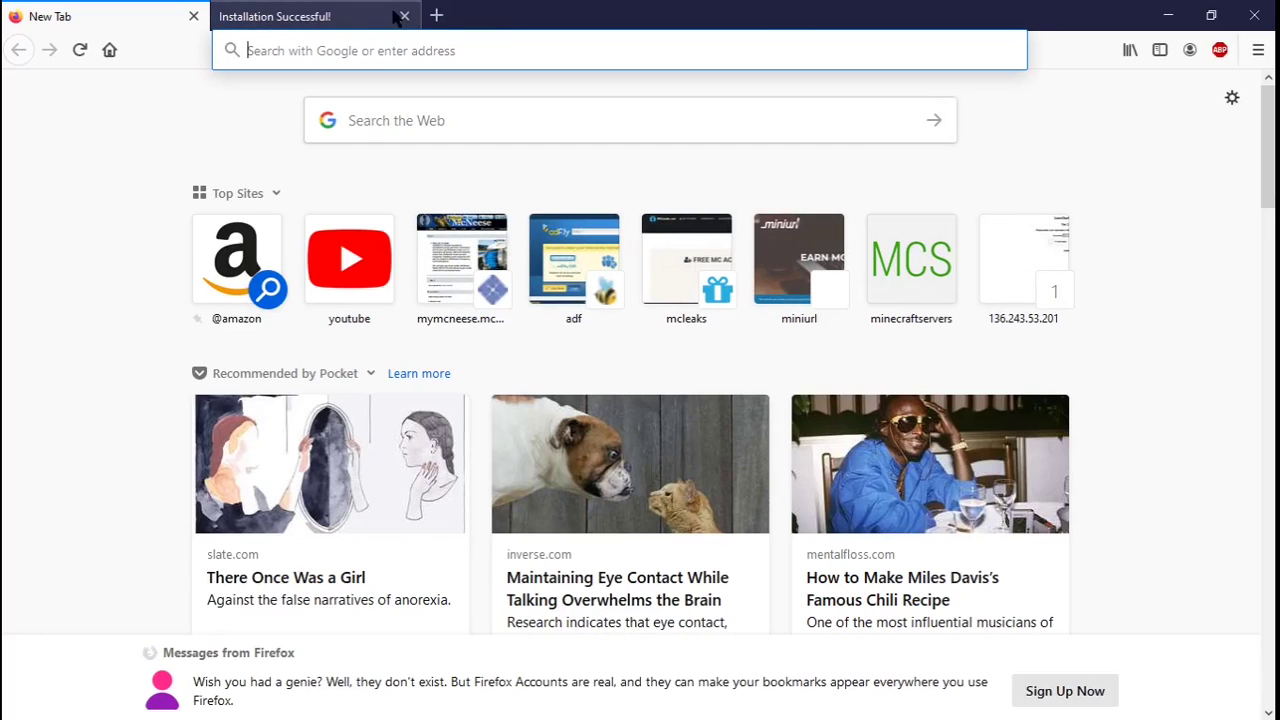
Search for 'cracked minecraft server' and open the Best Cracked Minecraft Servers result
type("cracked+minecraft+server")
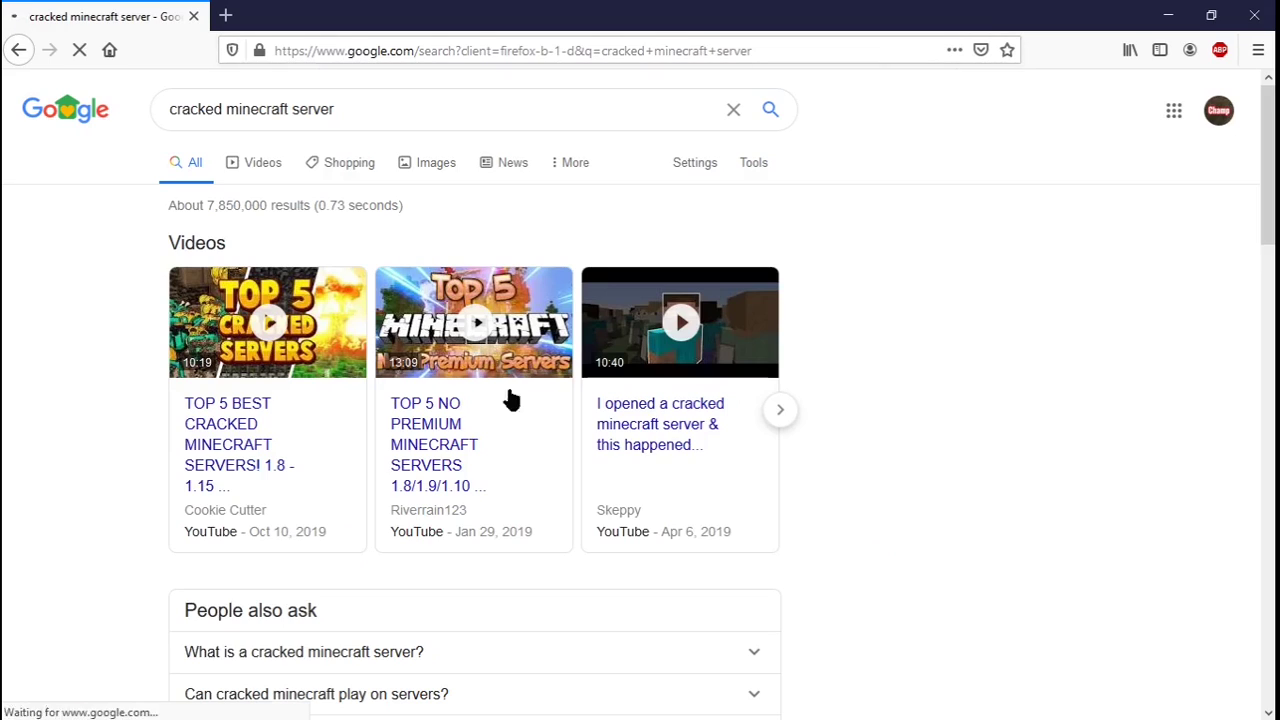
scroll("down", 3)
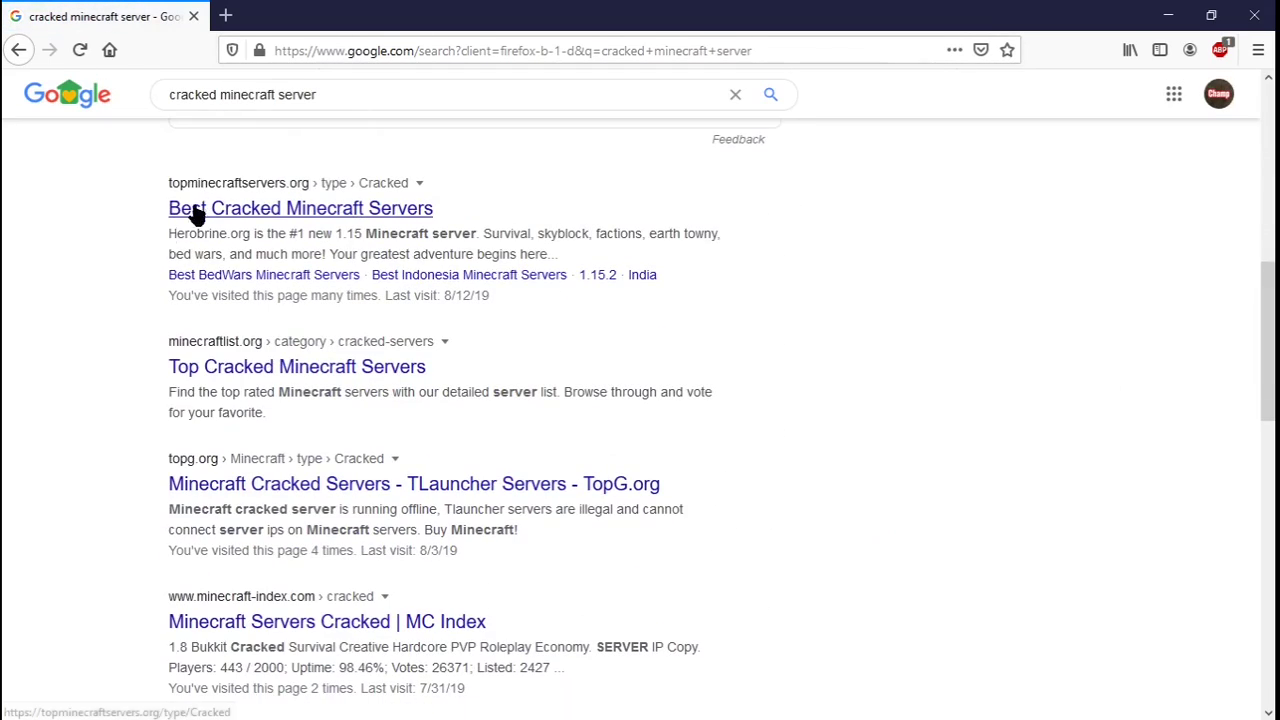
left_click(300, 208)
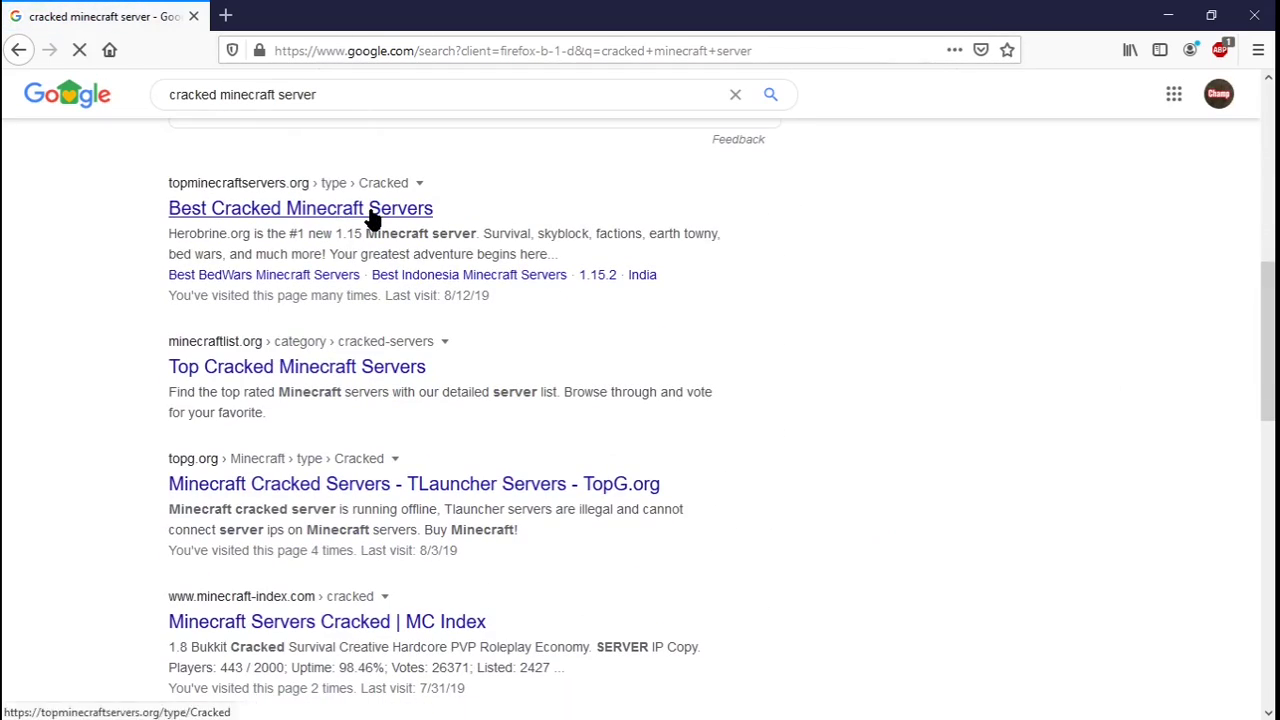
left_click(300, 208)
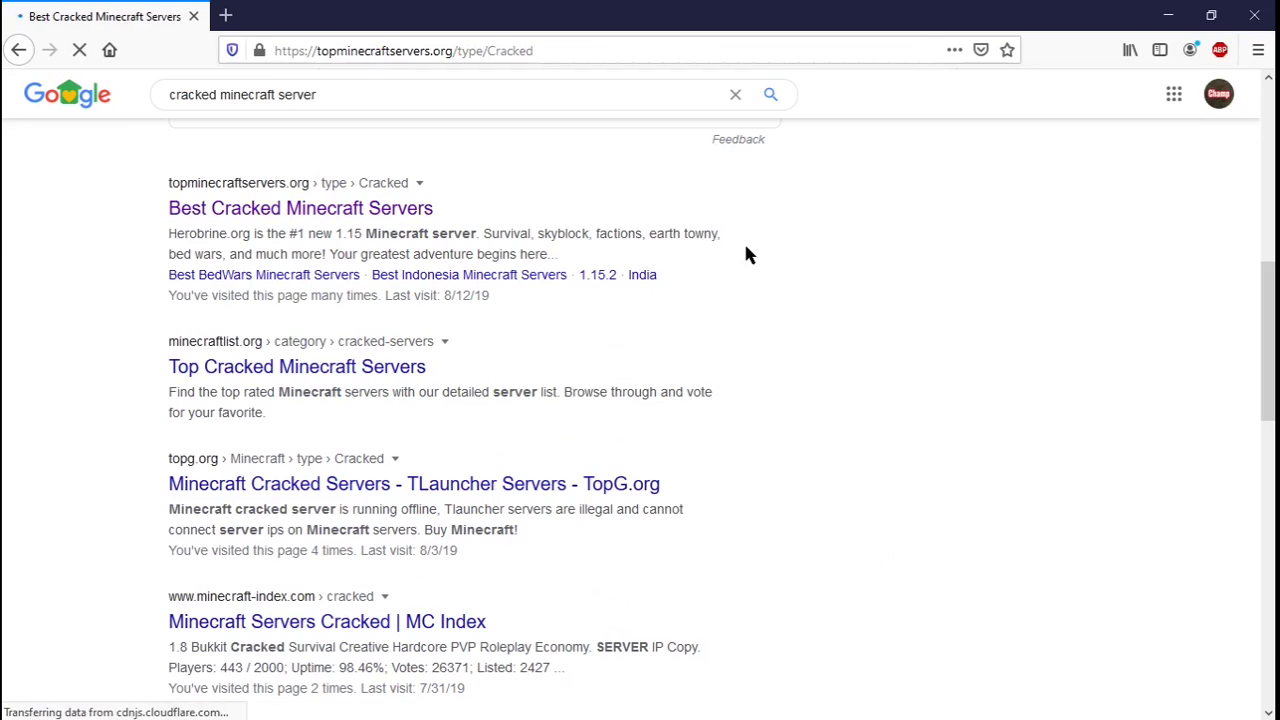
left_click(300, 207)
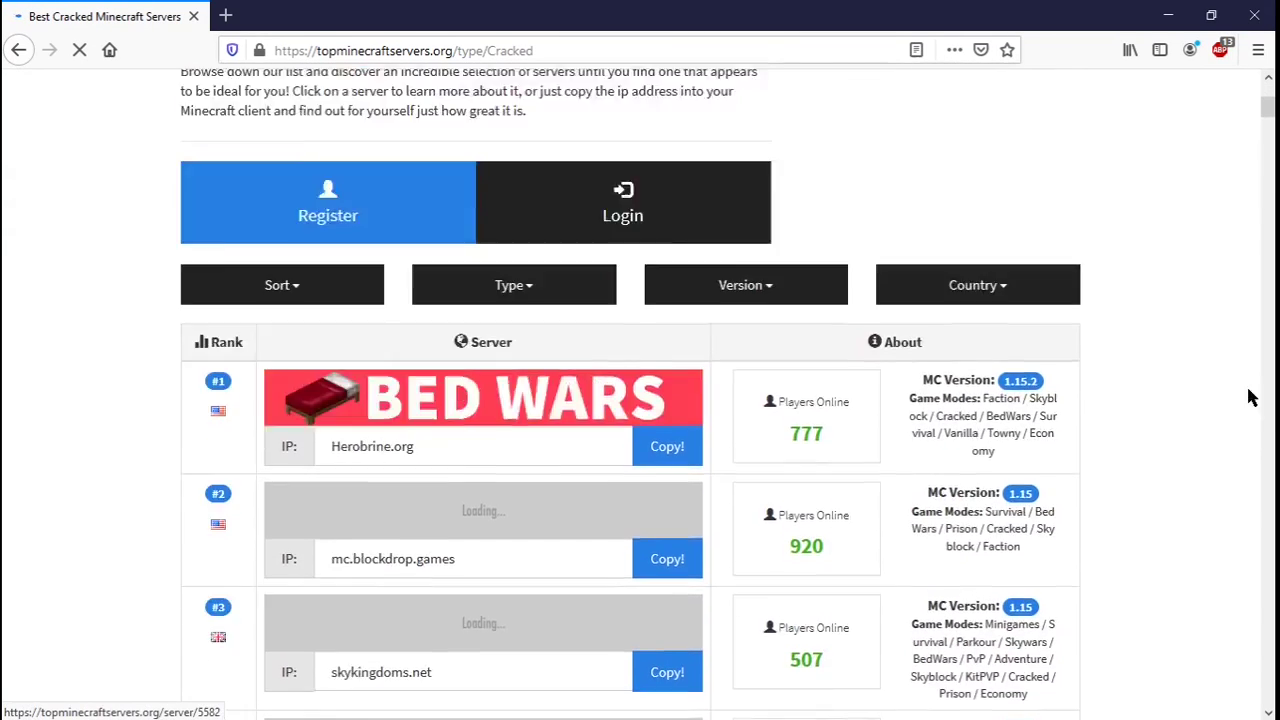
Select the mc.blockdrop.games address and copy it
scroll("up", 3)
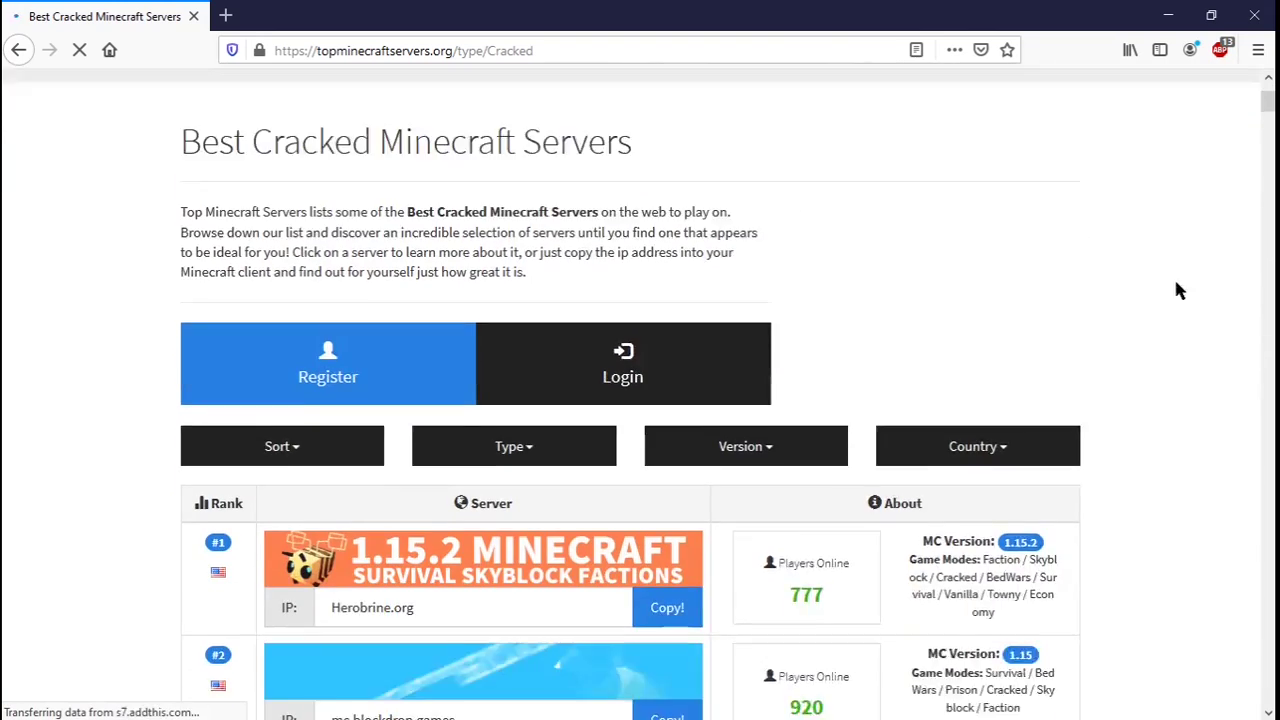
scroll("down", 3)
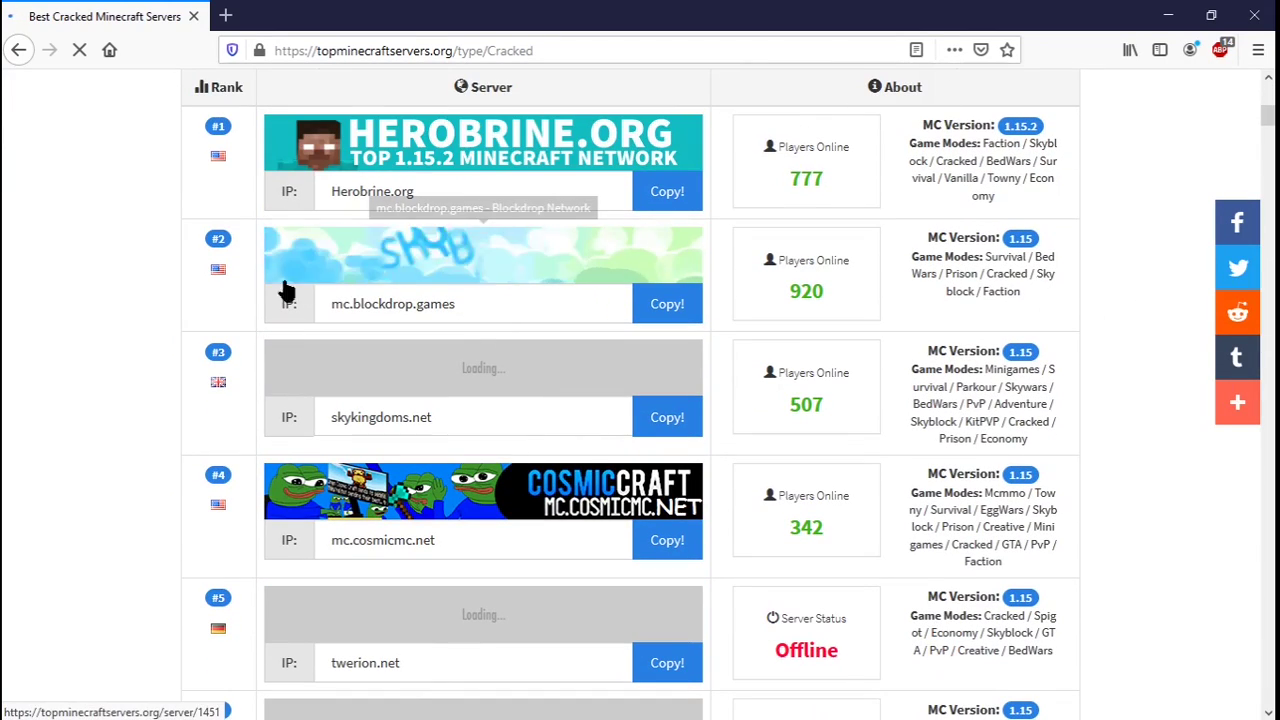
double_click(392, 303)
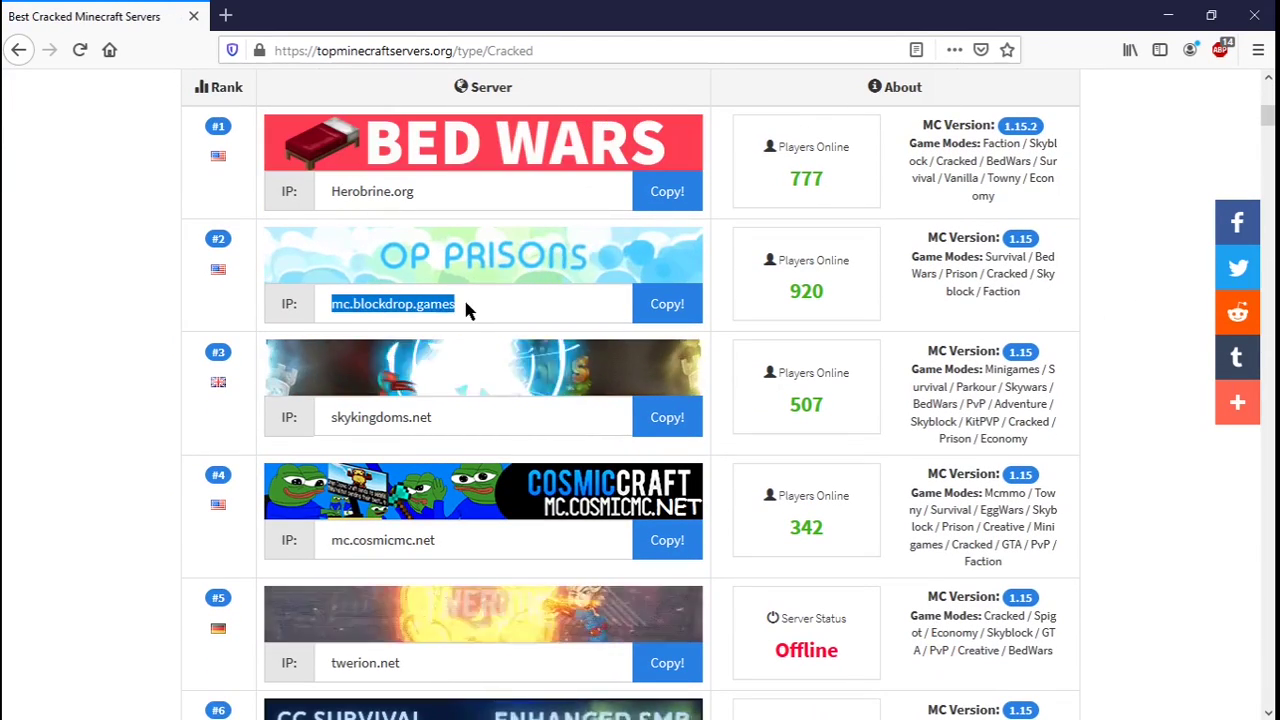
right_click(392, 303)
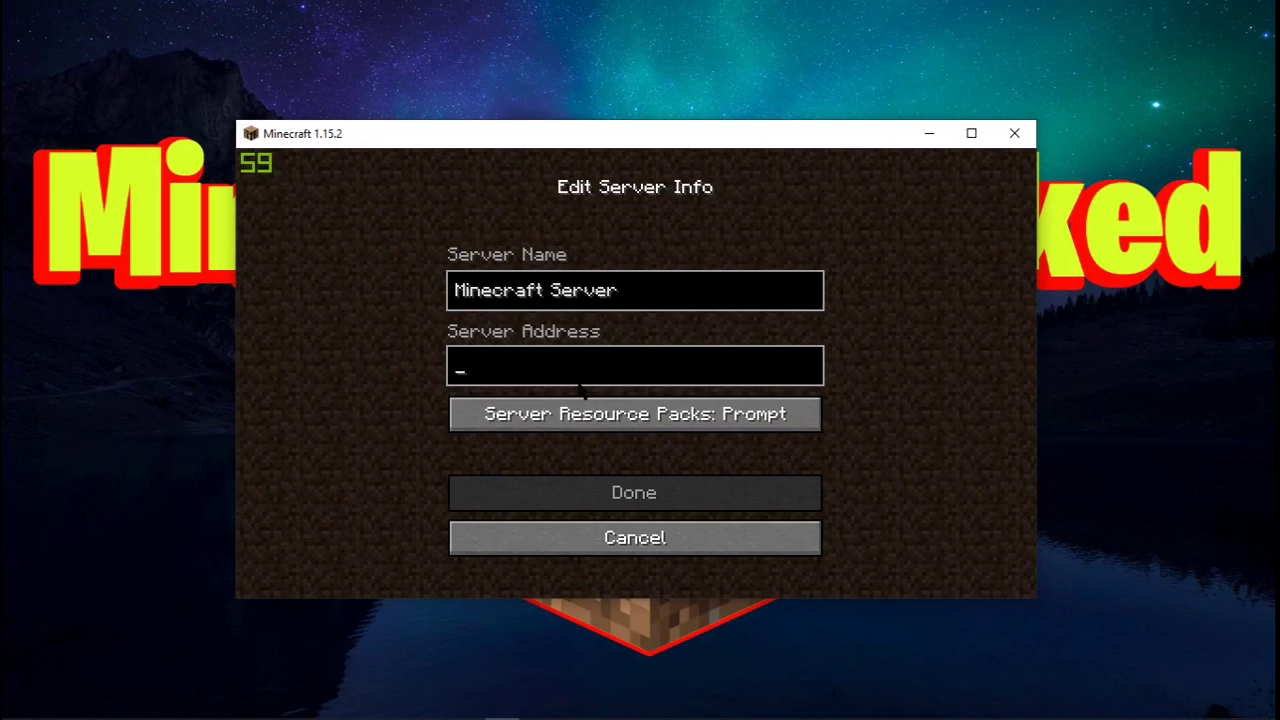
Save a server entry with address mc.blockdrop.games and join the BlockDrop Network
type("mc.blockdrop.games")
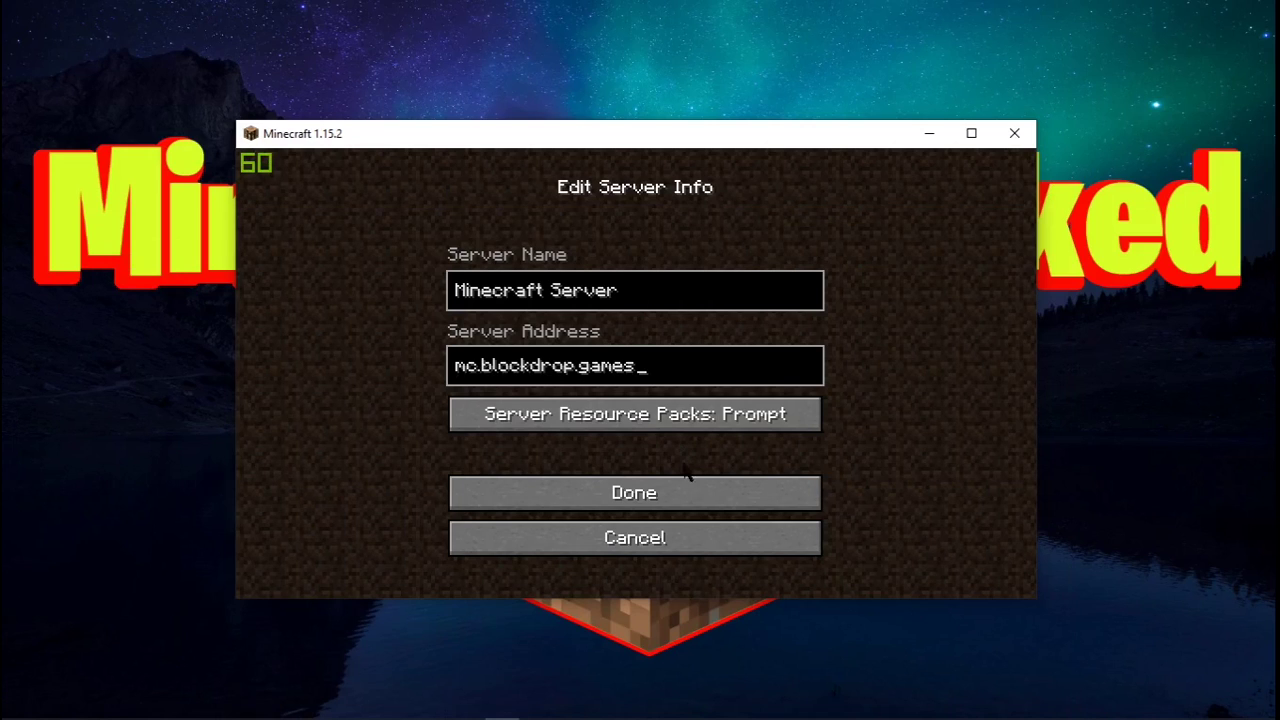
left_click(633, 491)
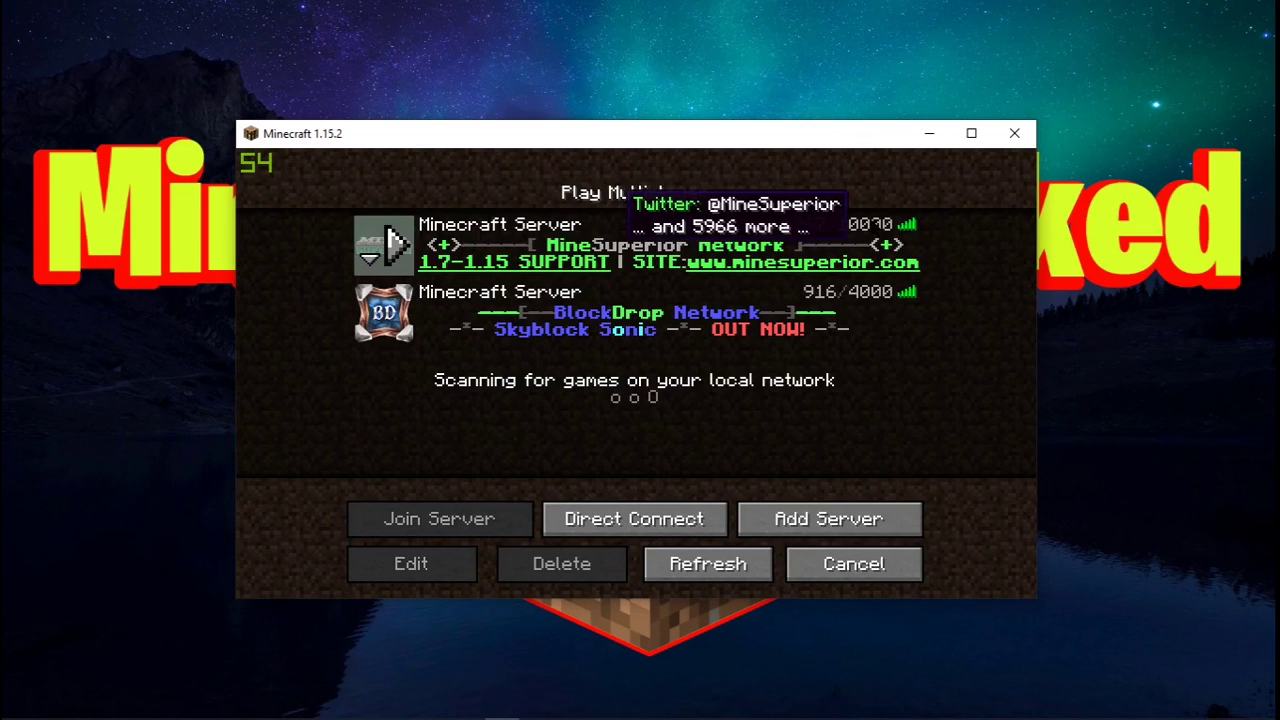
left_click(633, 245)
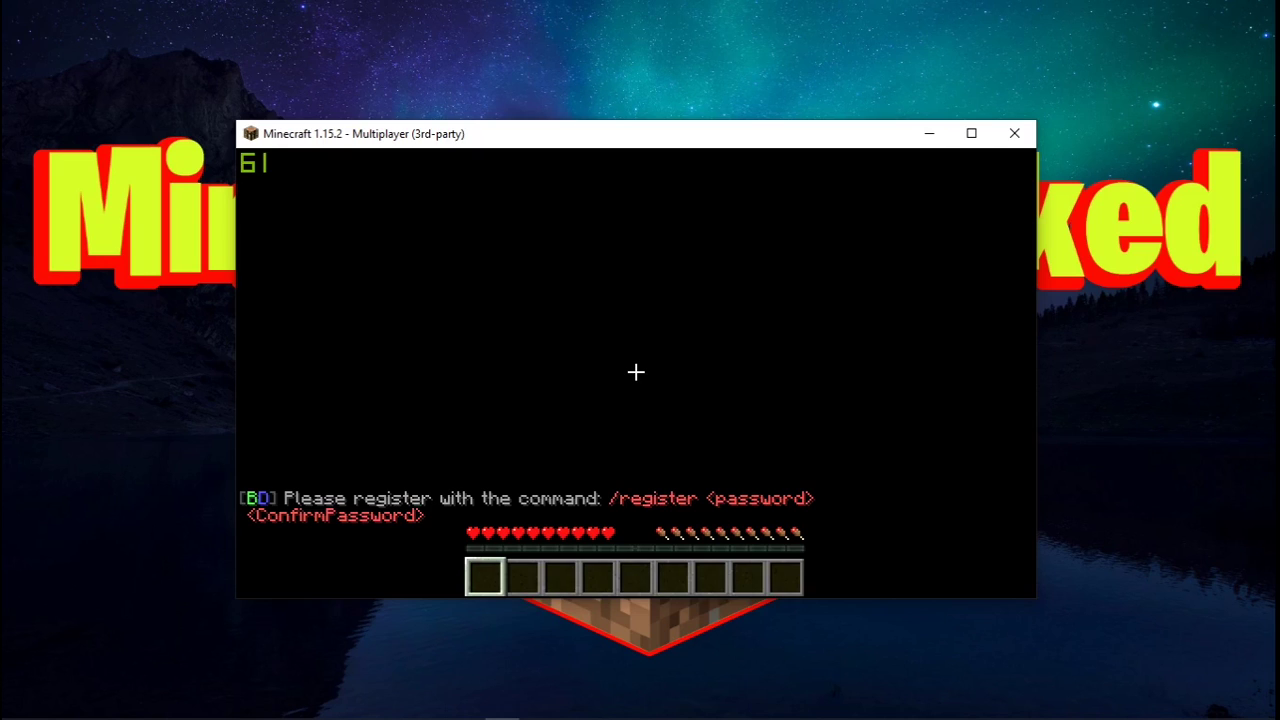
Enter '/register Literallyanyname' with the password confirmation in chat
type("/register Literallyanyname")
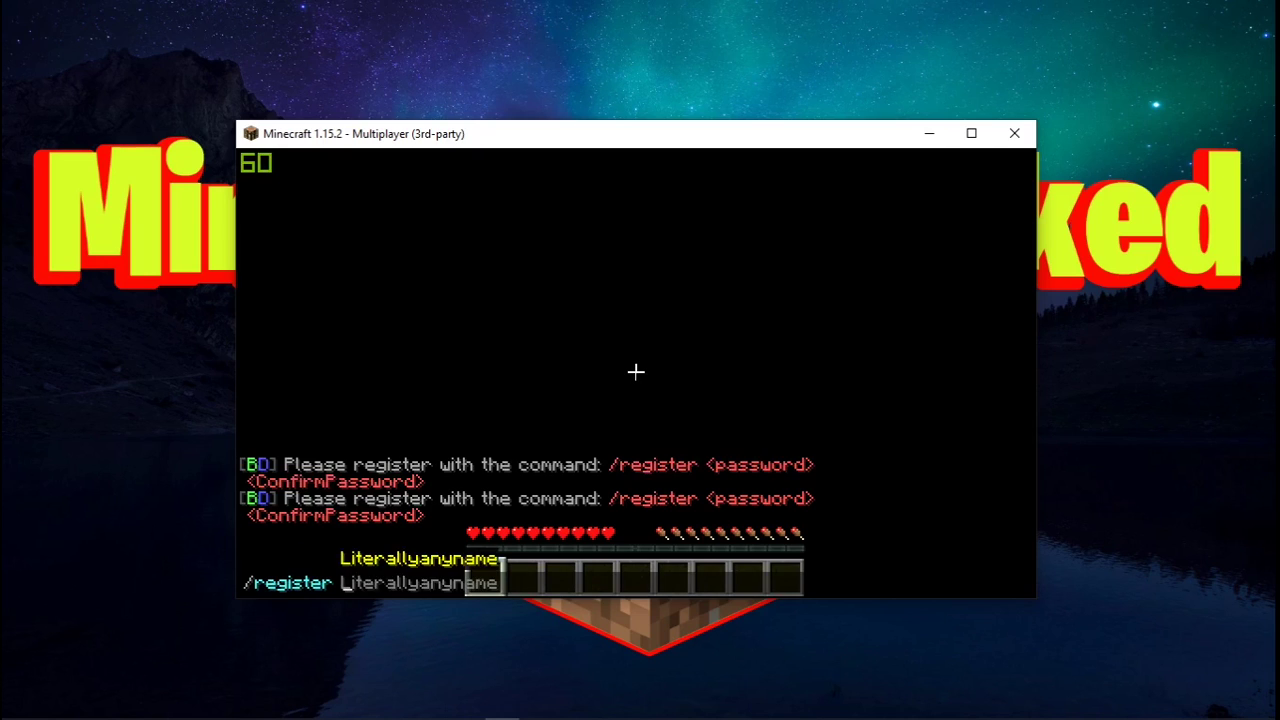
type("password p")
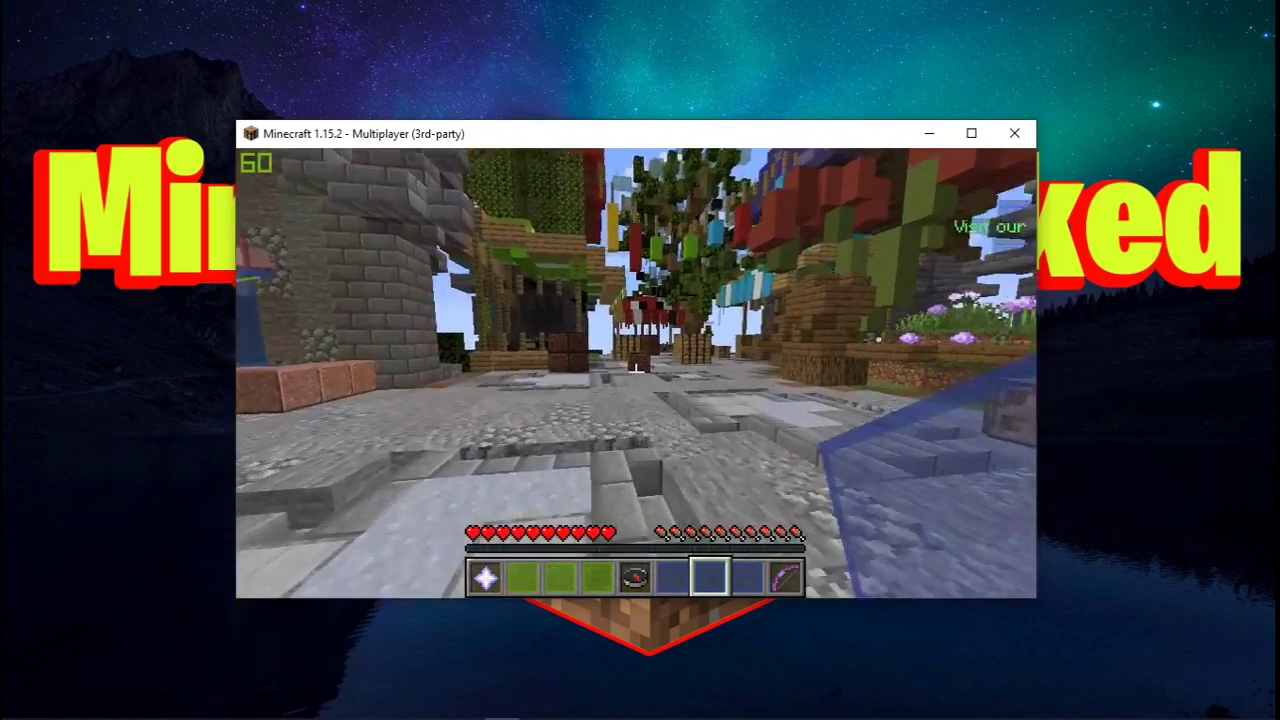
mouse_move(637, 373)
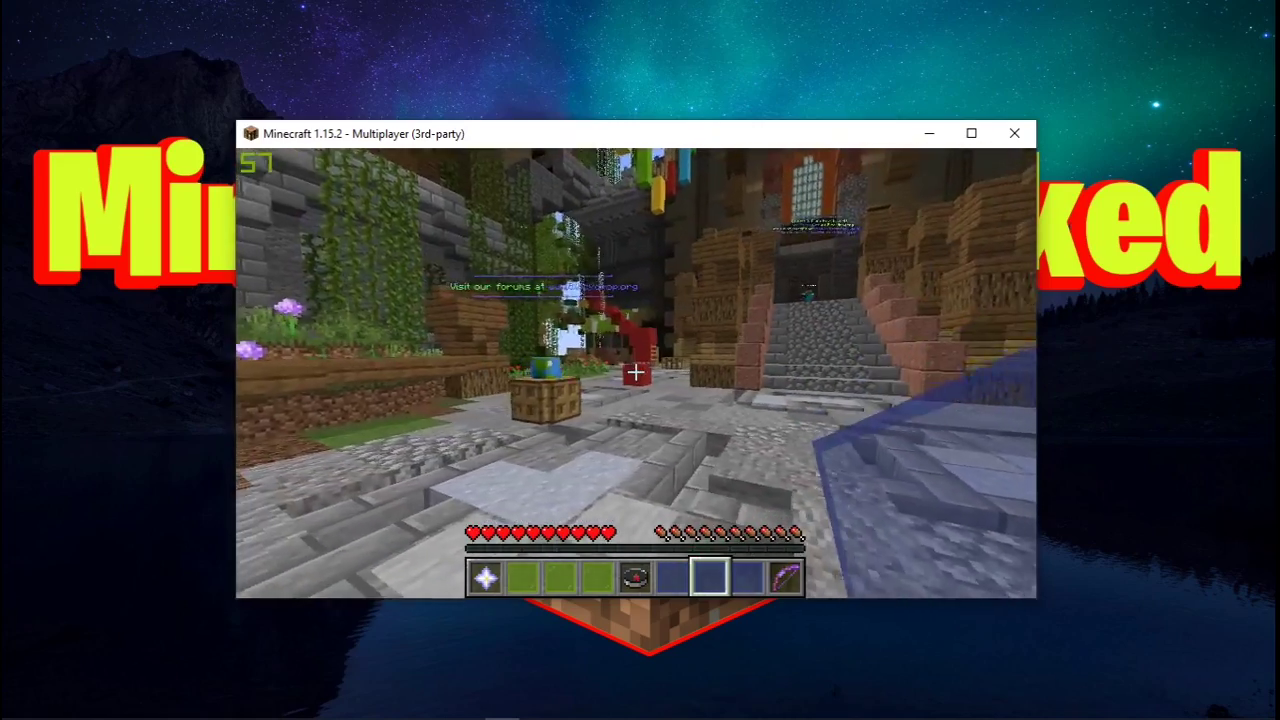